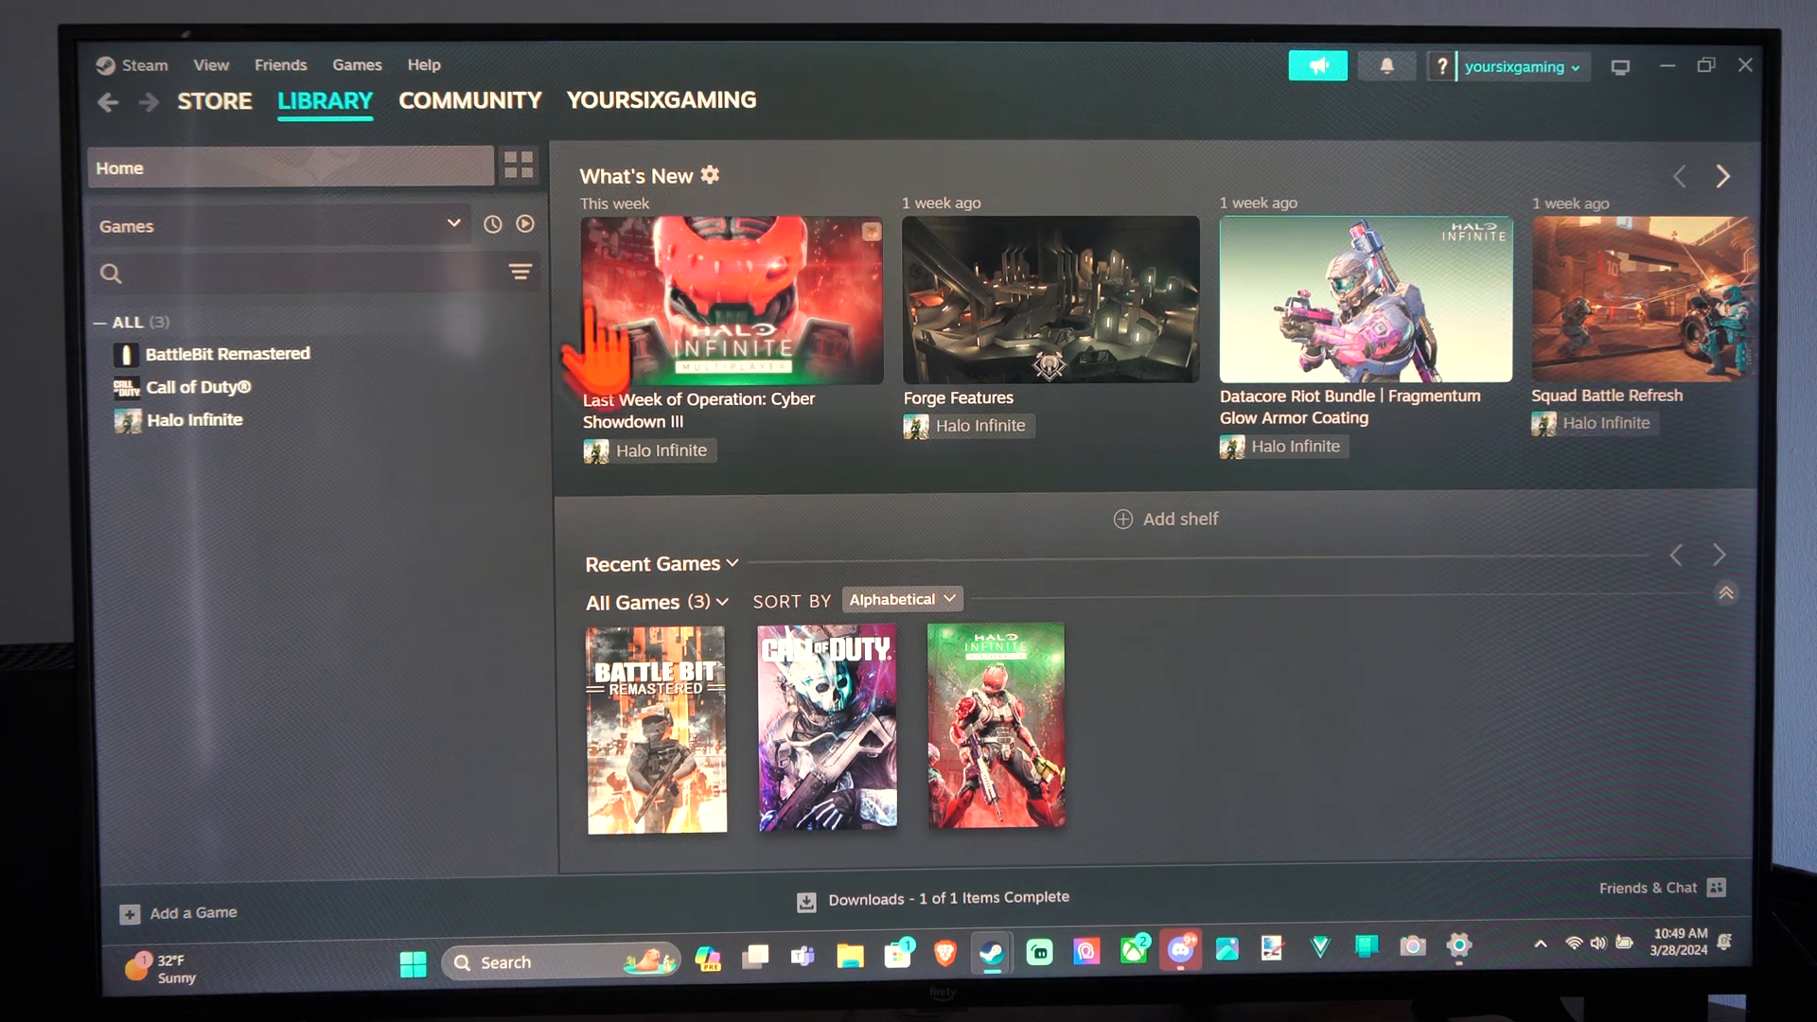
Go from the library to your profile's Friends page, which shows no friends.
{"action": "left_click", "coordinate": [469, 99]}
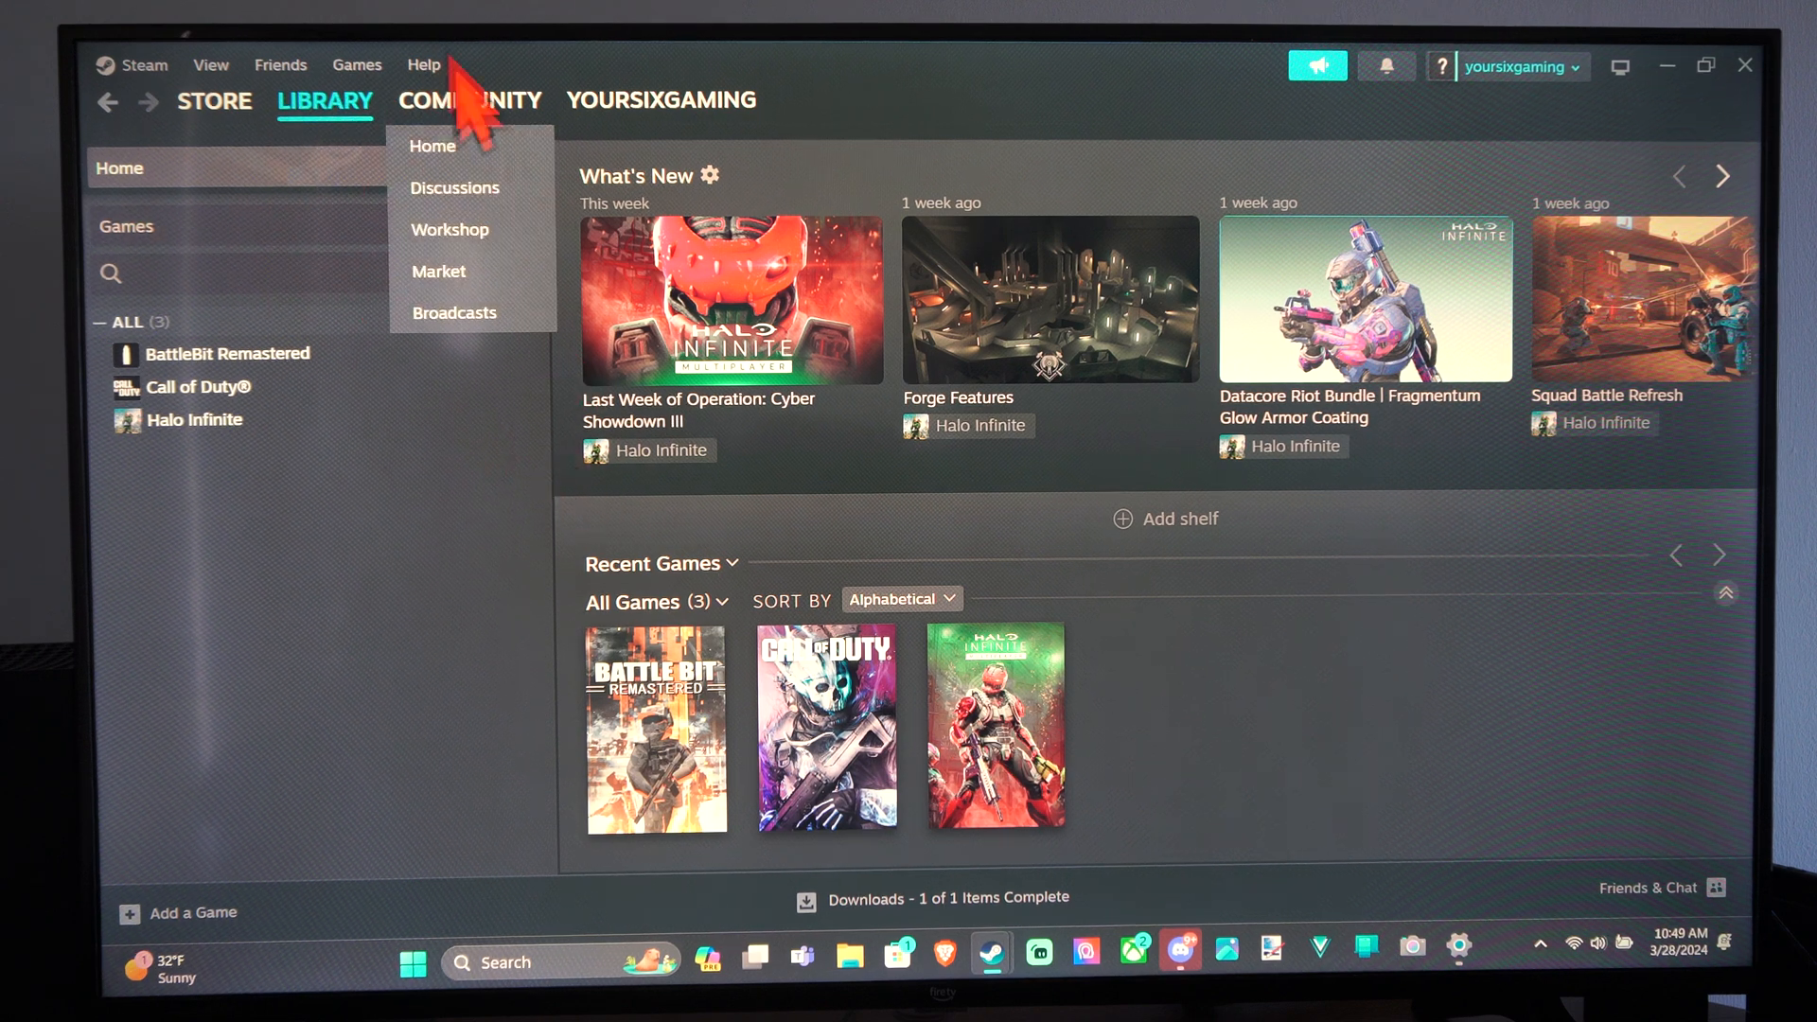
{"action": "left_click", "coordinate": [660, 99]}
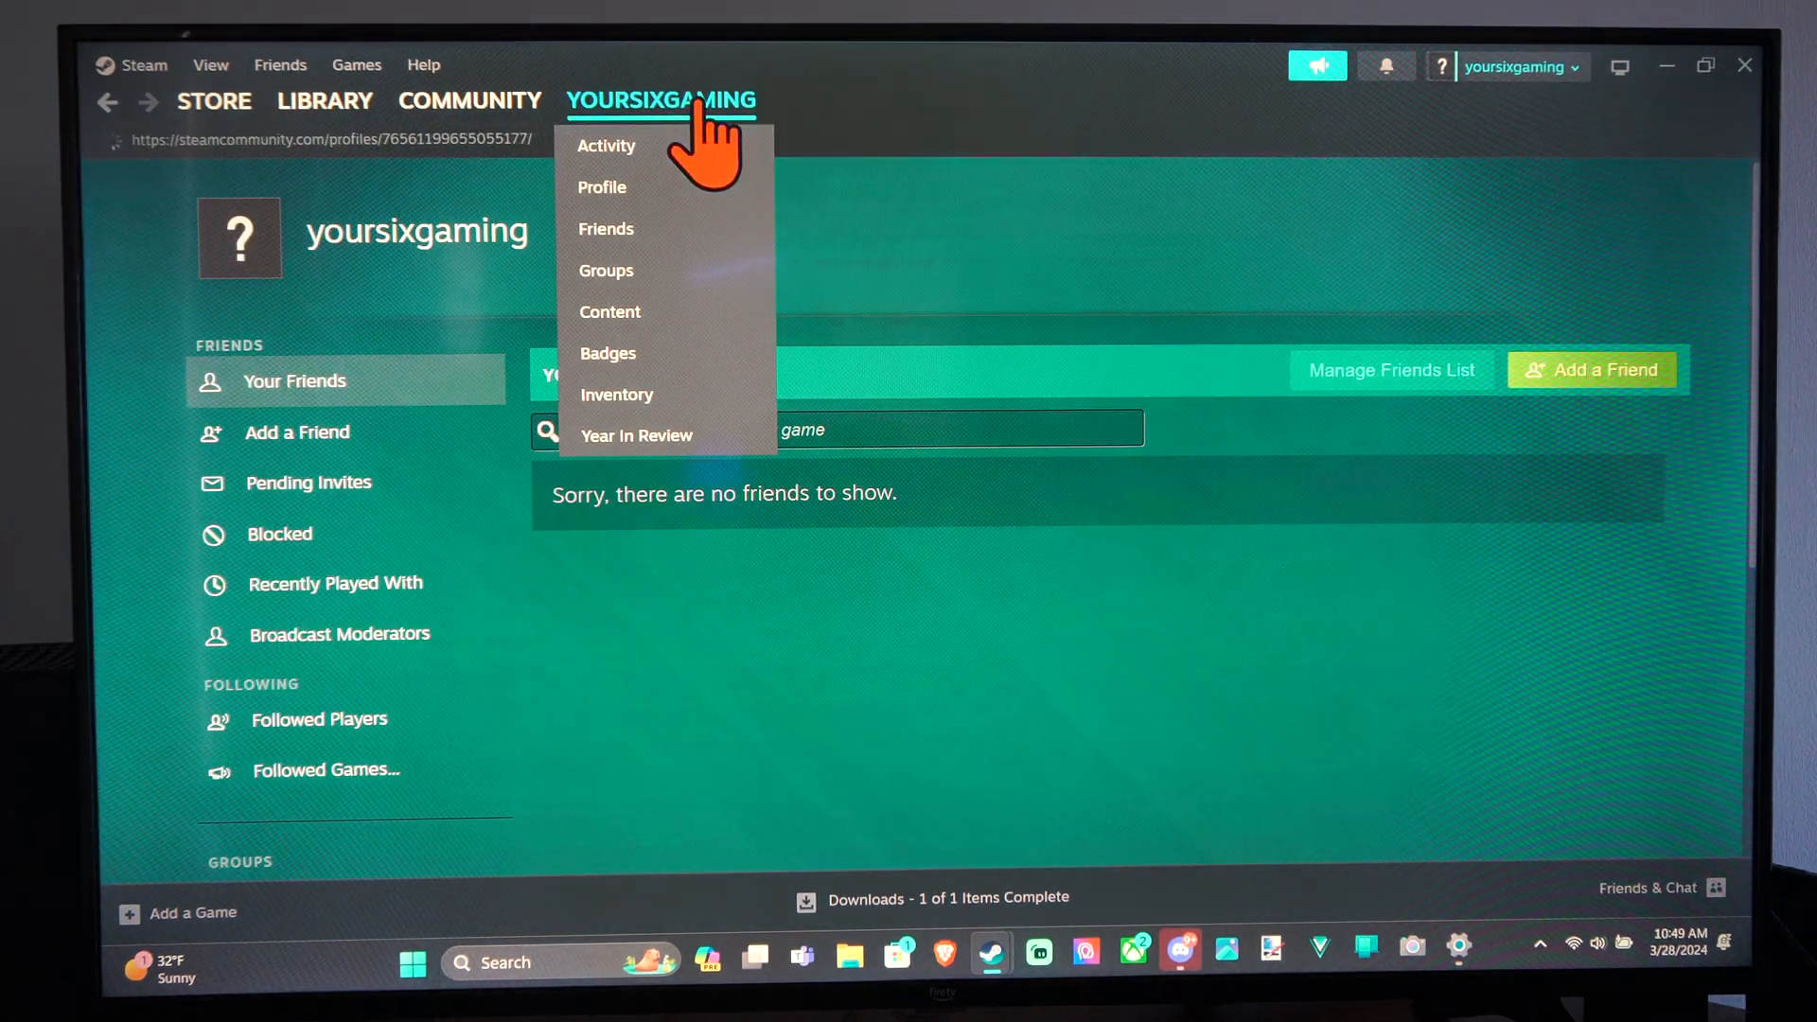
{"action": "left_click", "coordinate": [602, 187]}
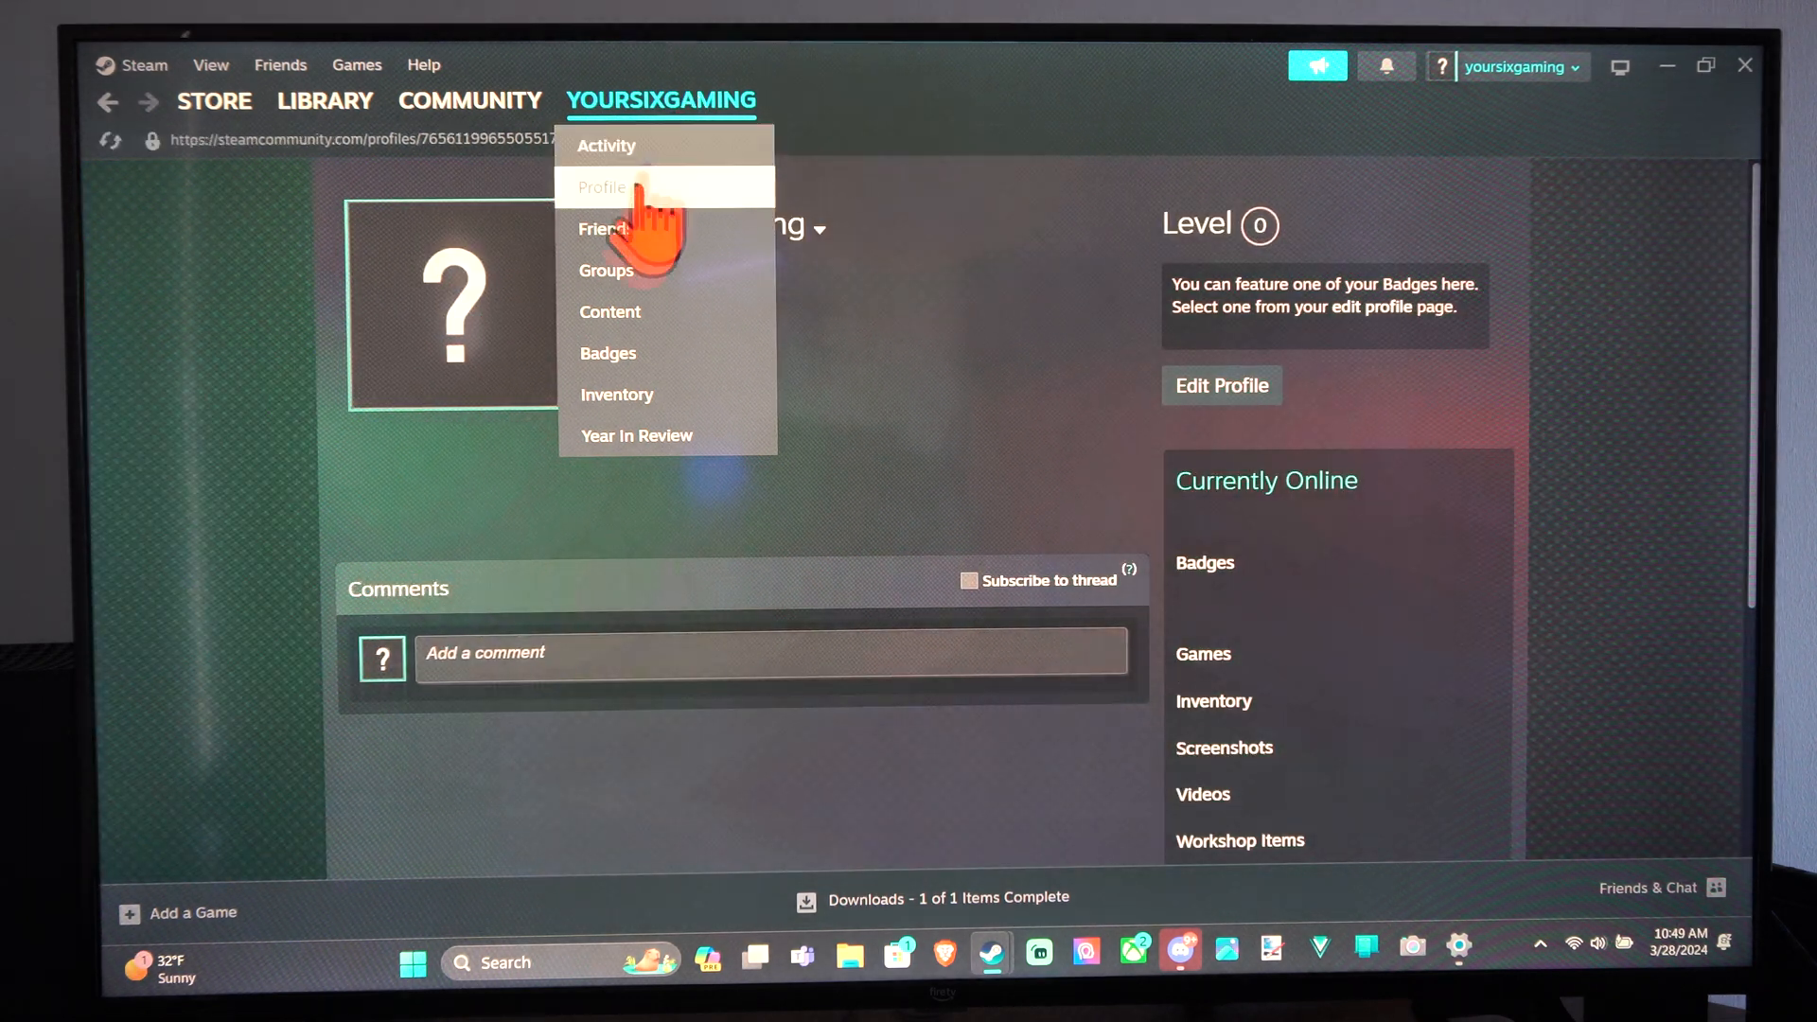
{"action": "left_click", "coordinate": [606, 228]}
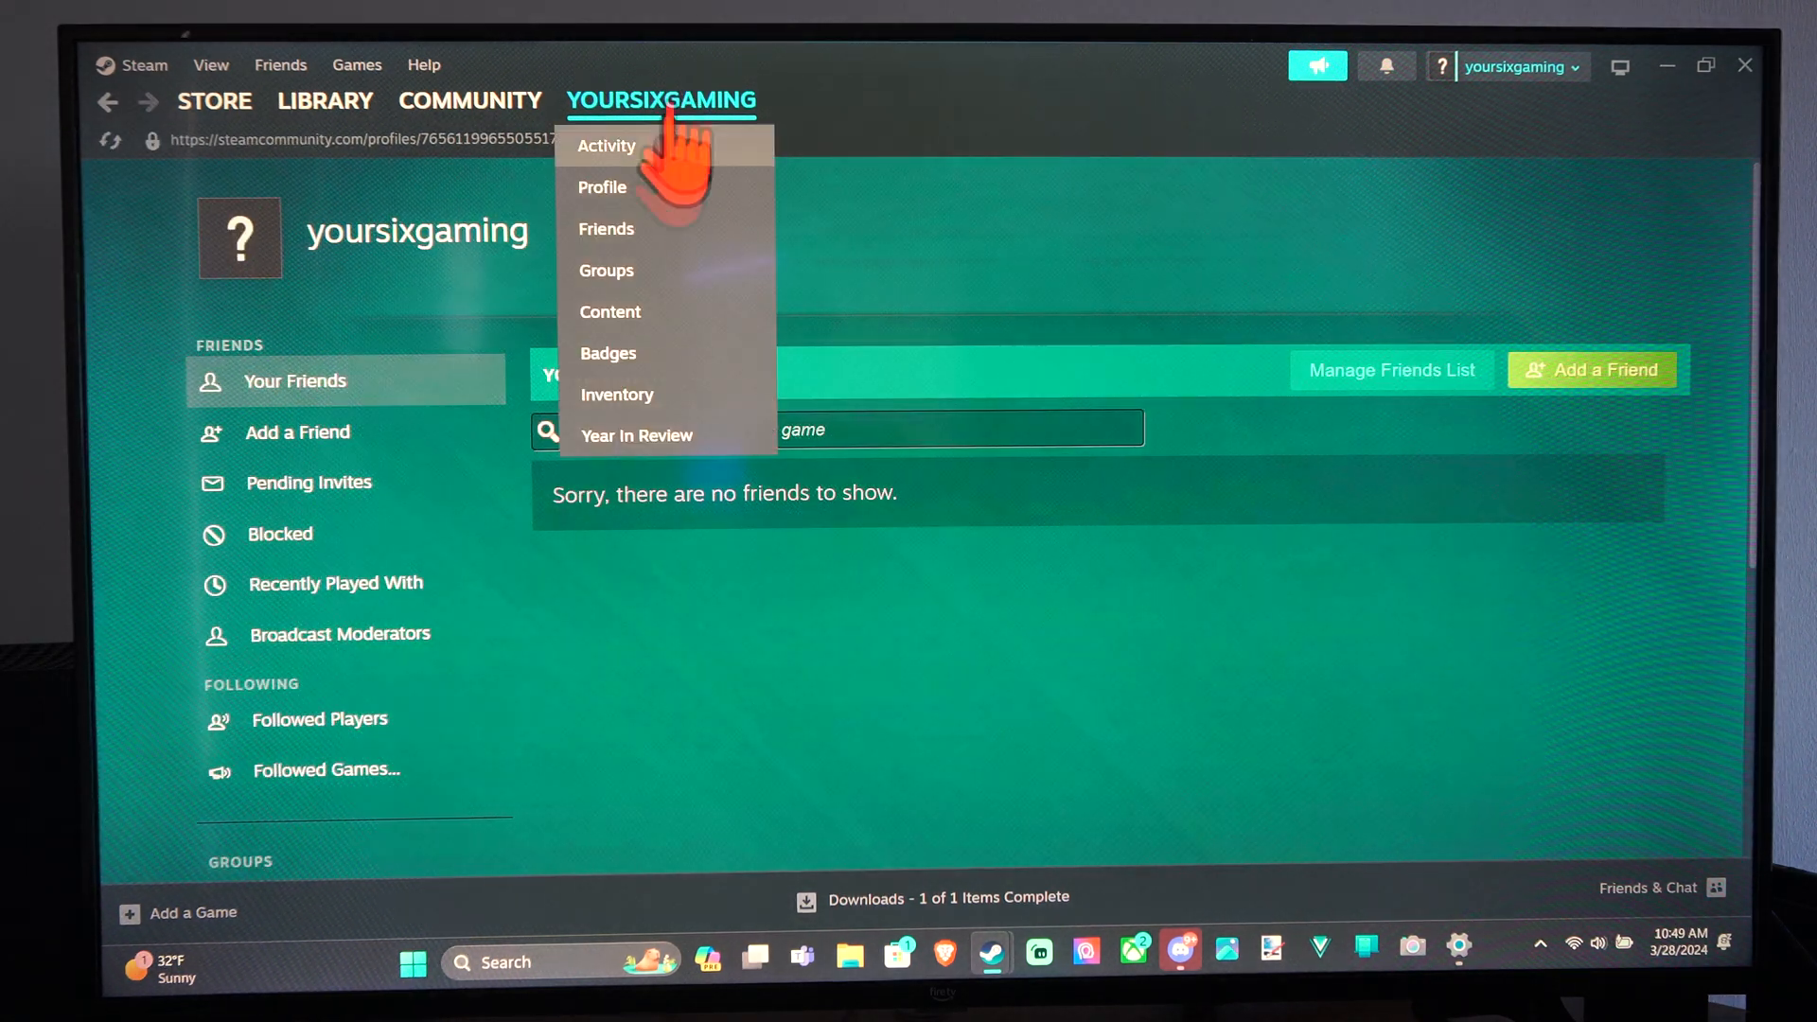
{"action": "left_click", "coordinate": [606, 228]}
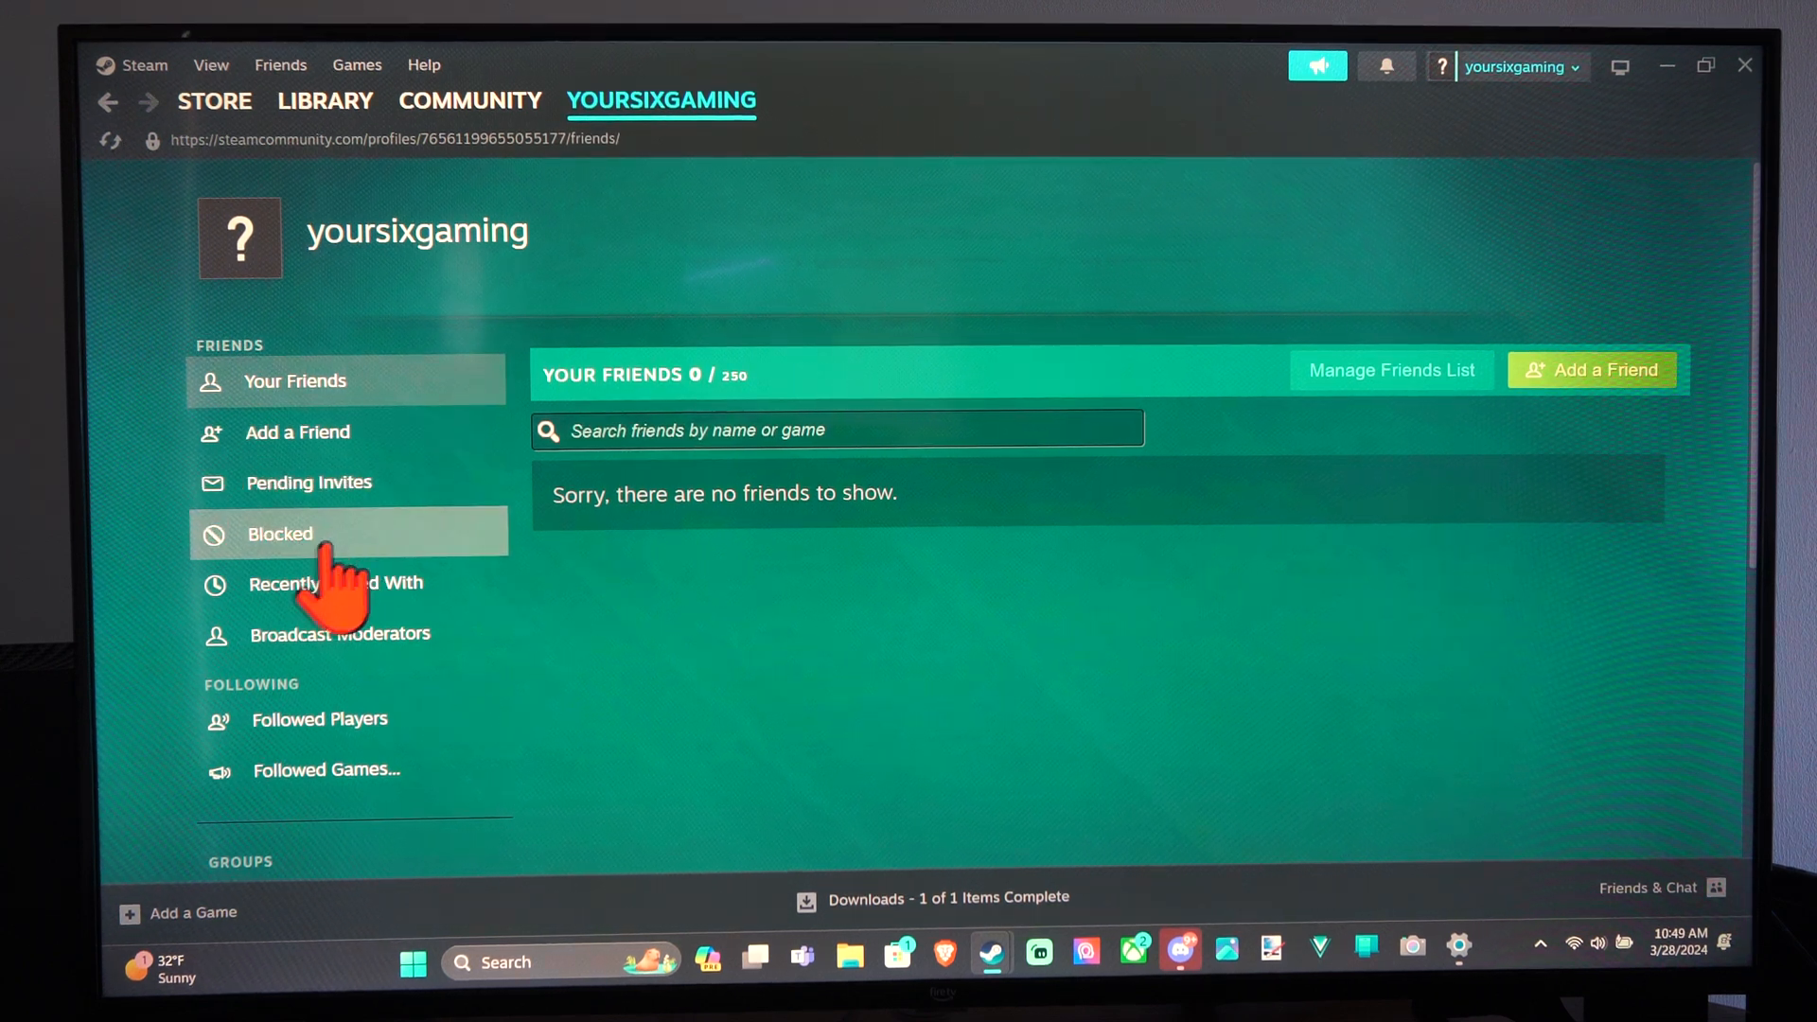
{"action": "mouse_move", "coordinate": [336, 583]}
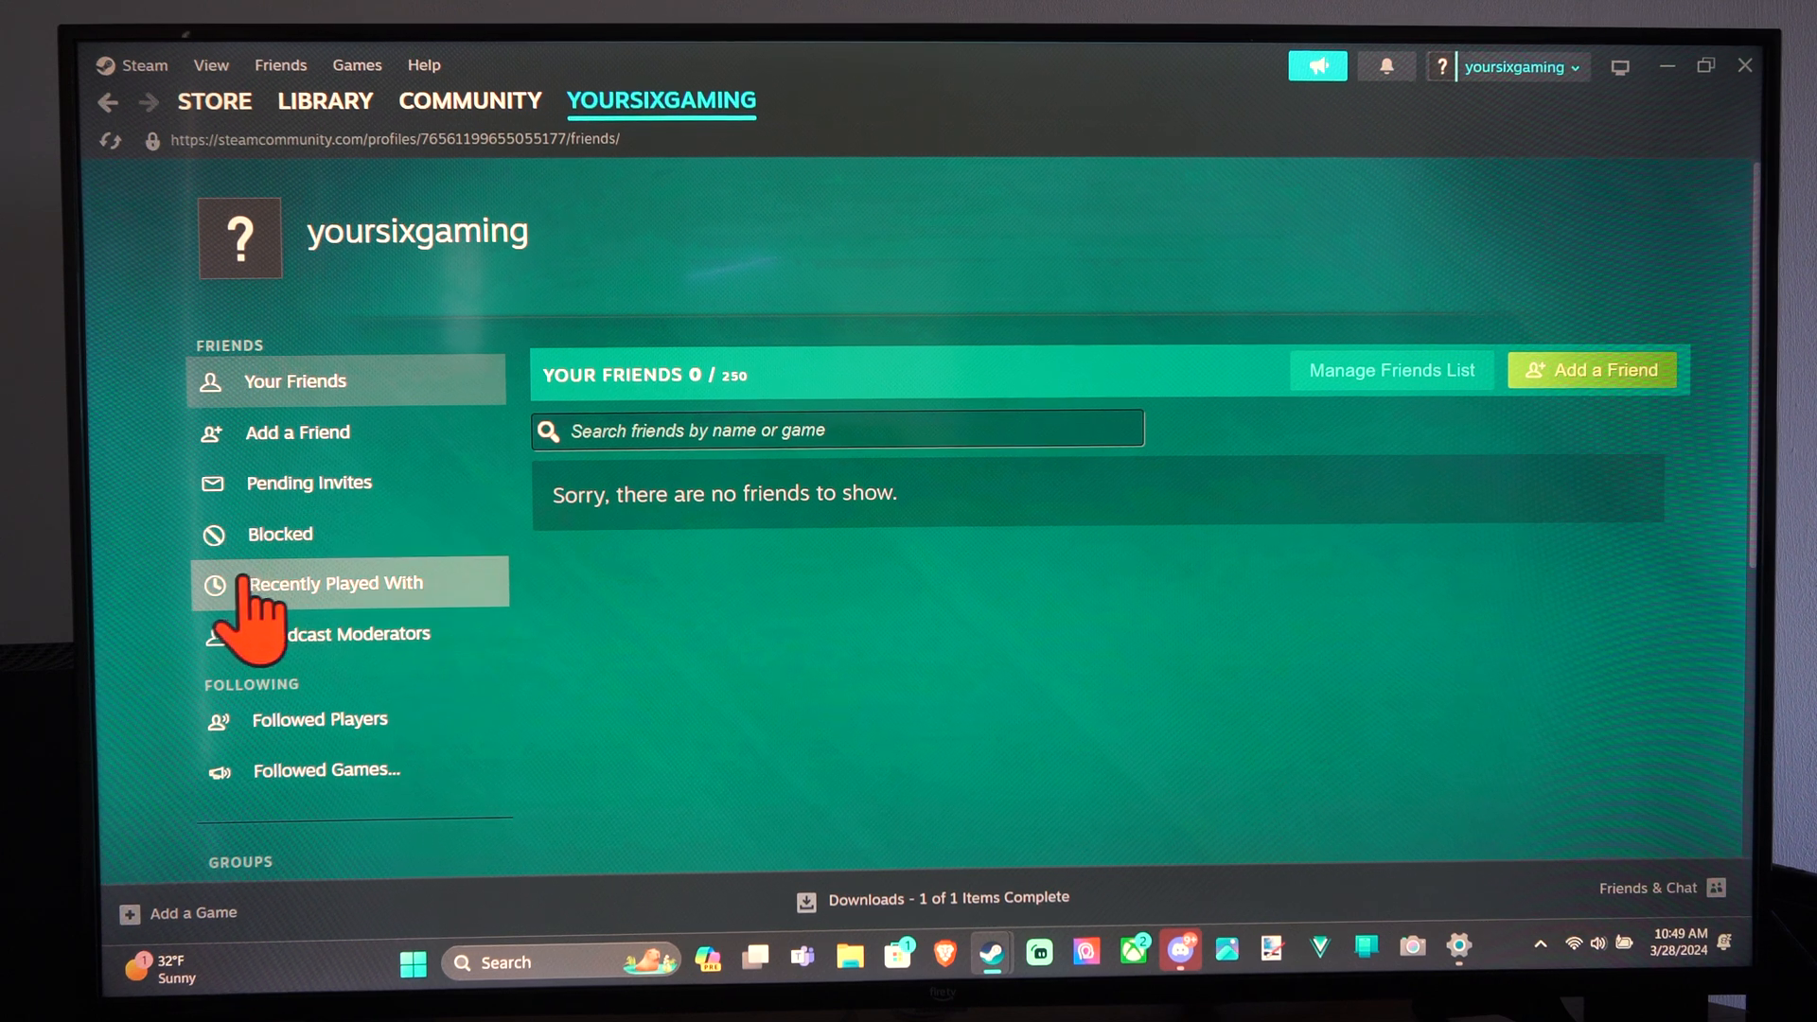
Show the Recently Played With section, reporting no play history for the day.
{"action": "left_click", "coordinate": [336, 582]}
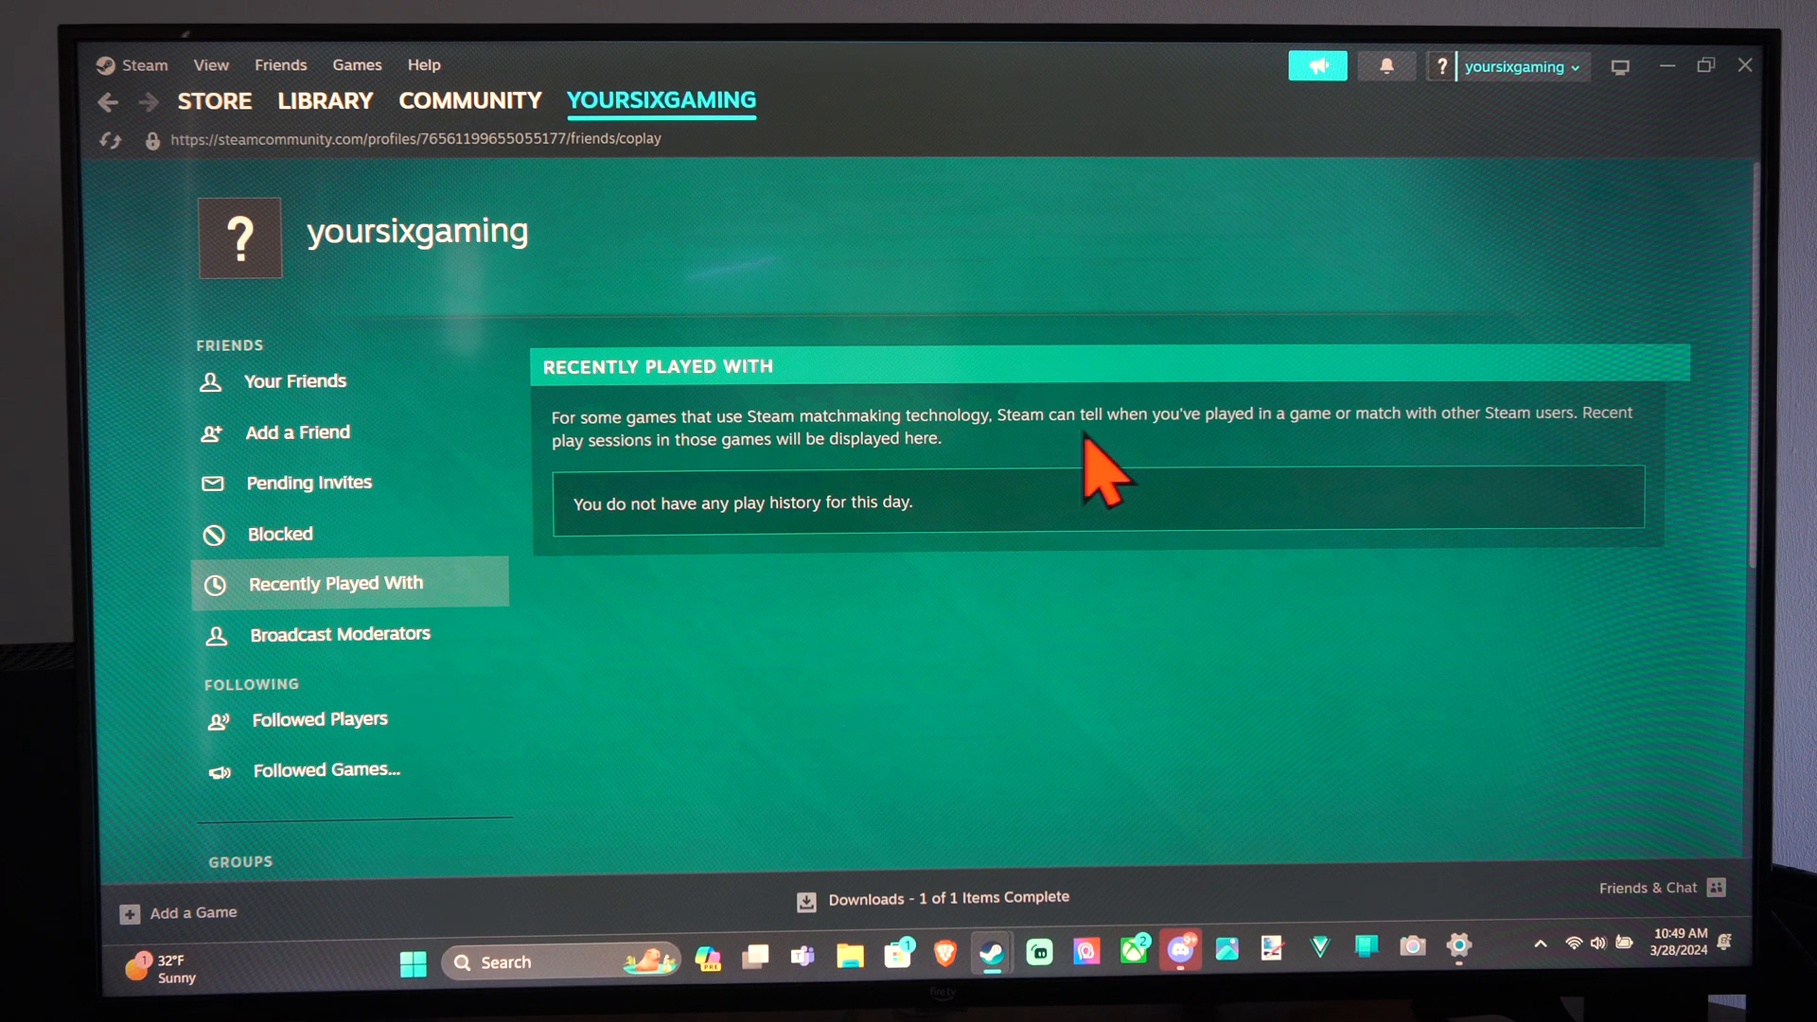
{"action": "mouse_move", "coordinate": [1390, 487]}
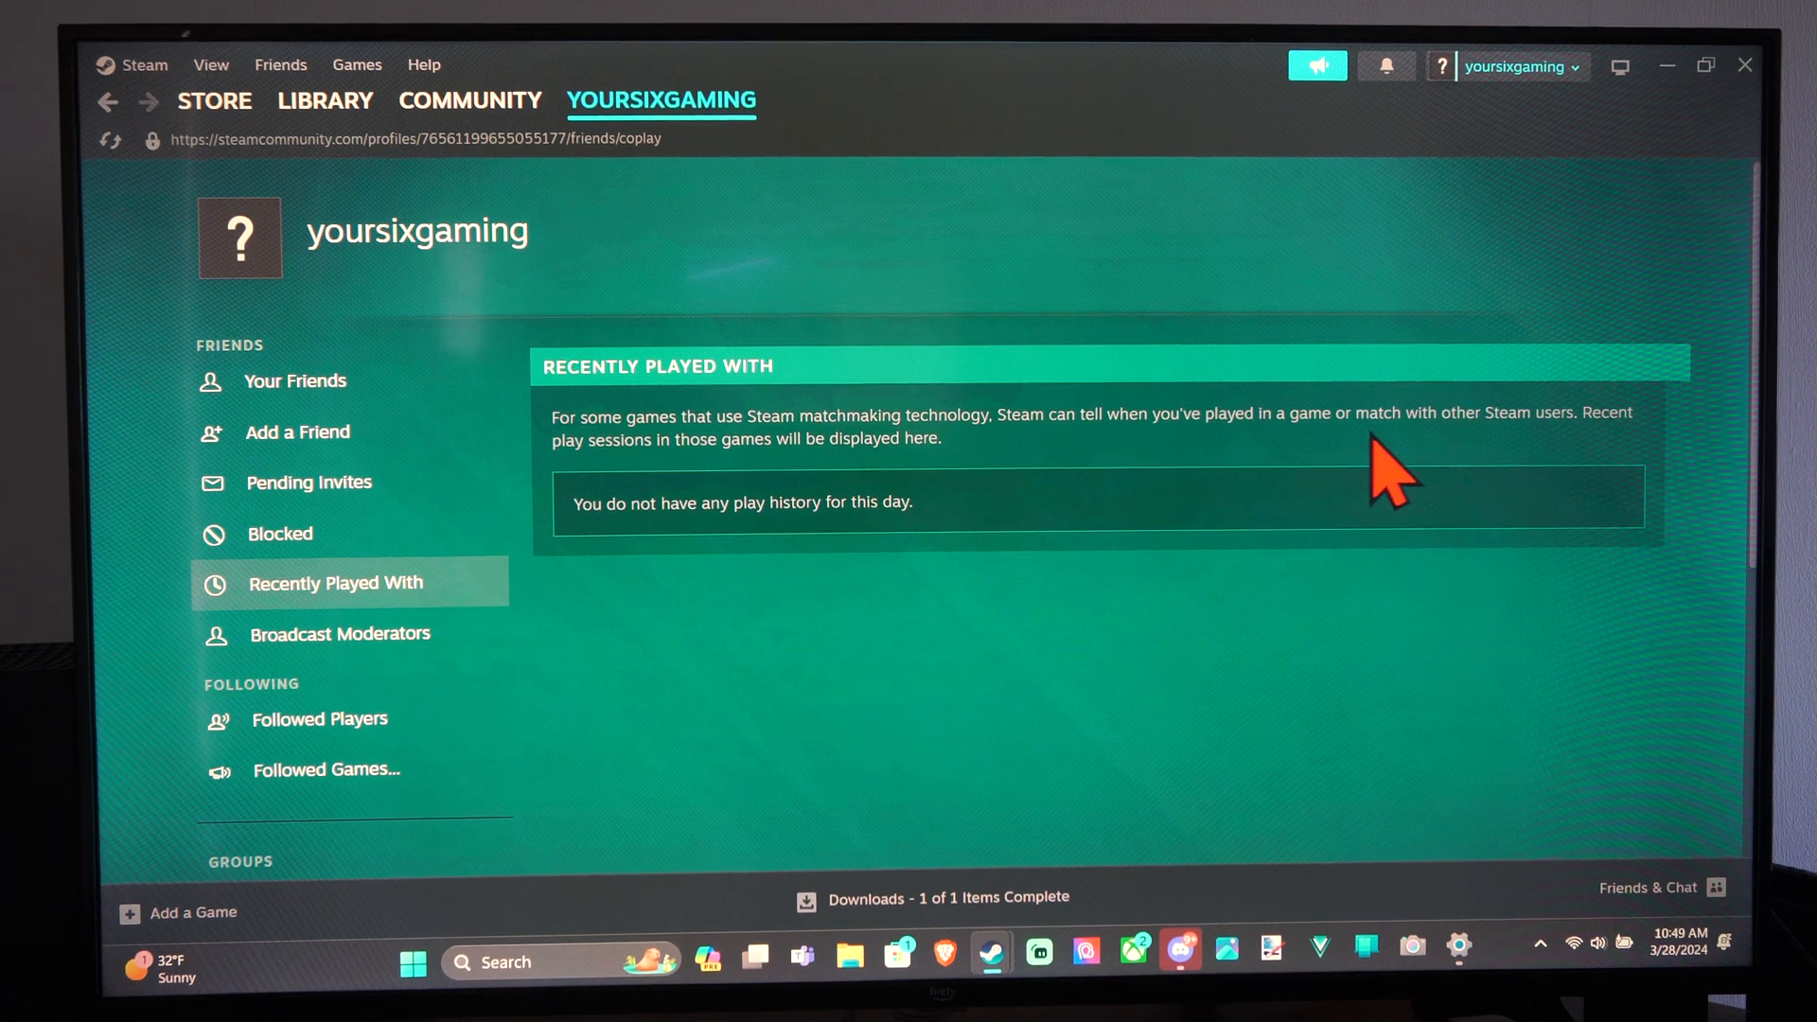
{"action": "mouse_move", "coordinate": [1611, 475]}
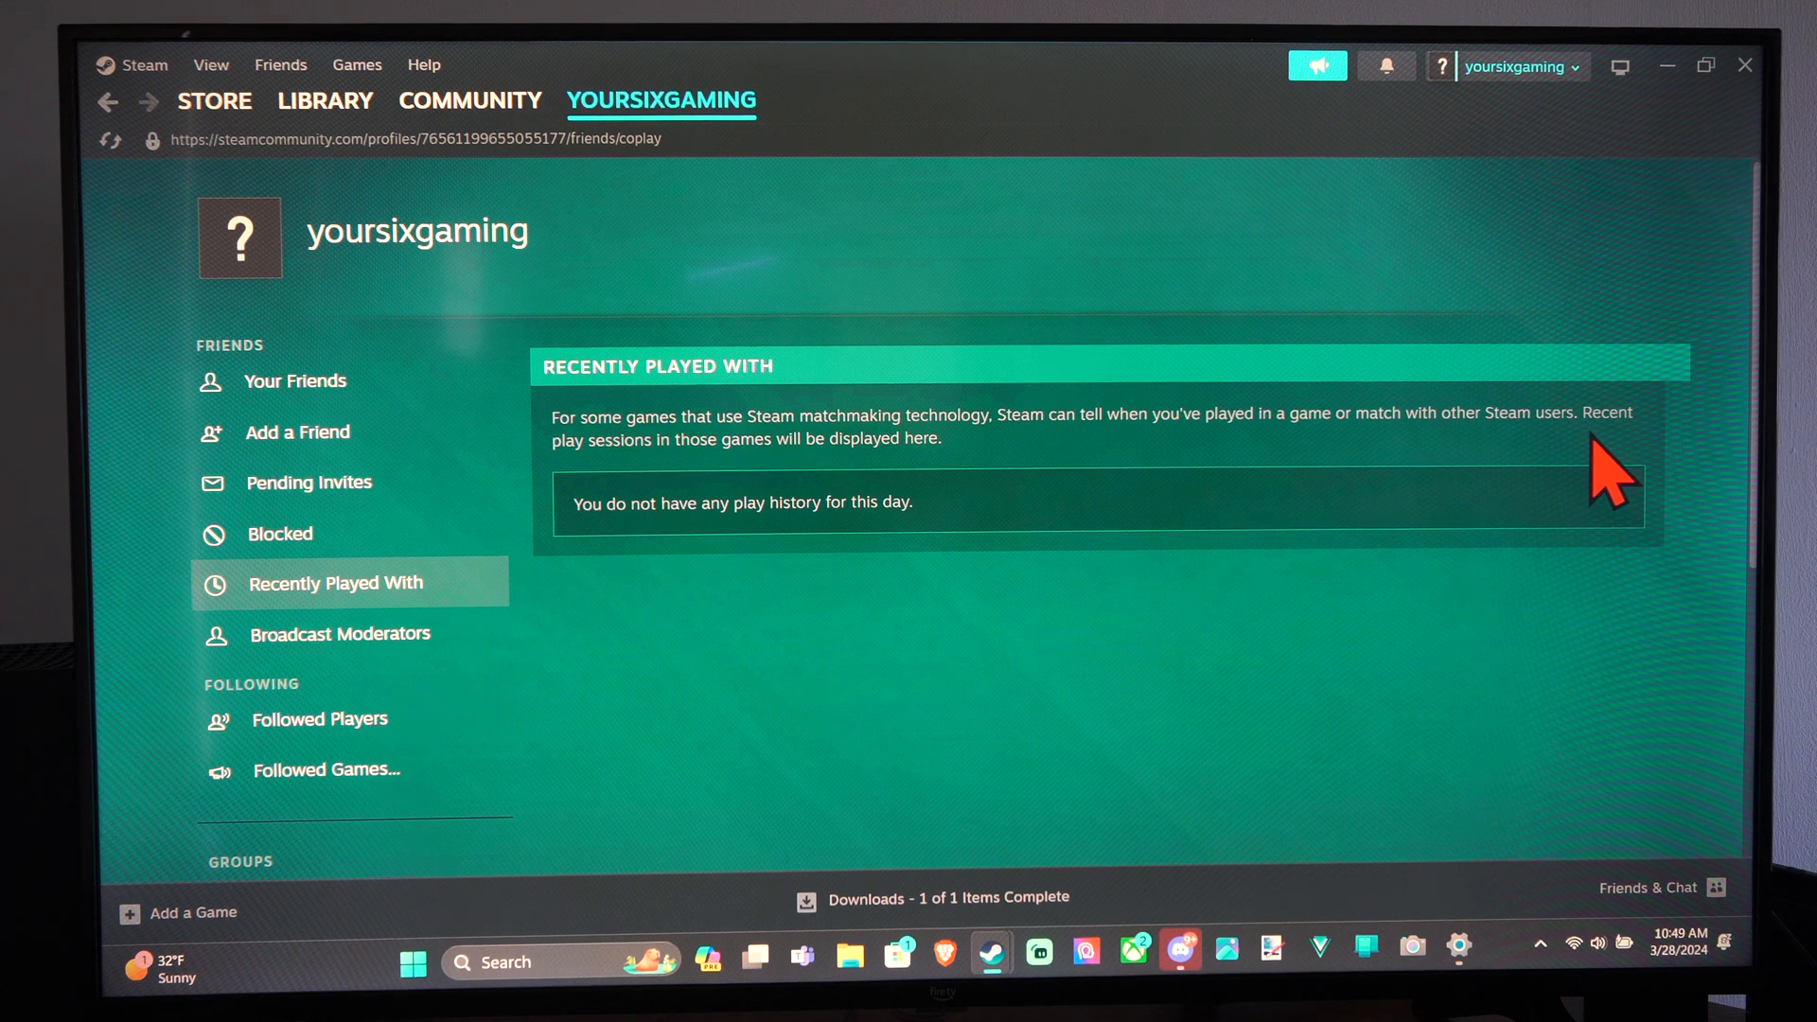
{"action": "mouse_move", "coordinate": [665, 445]}
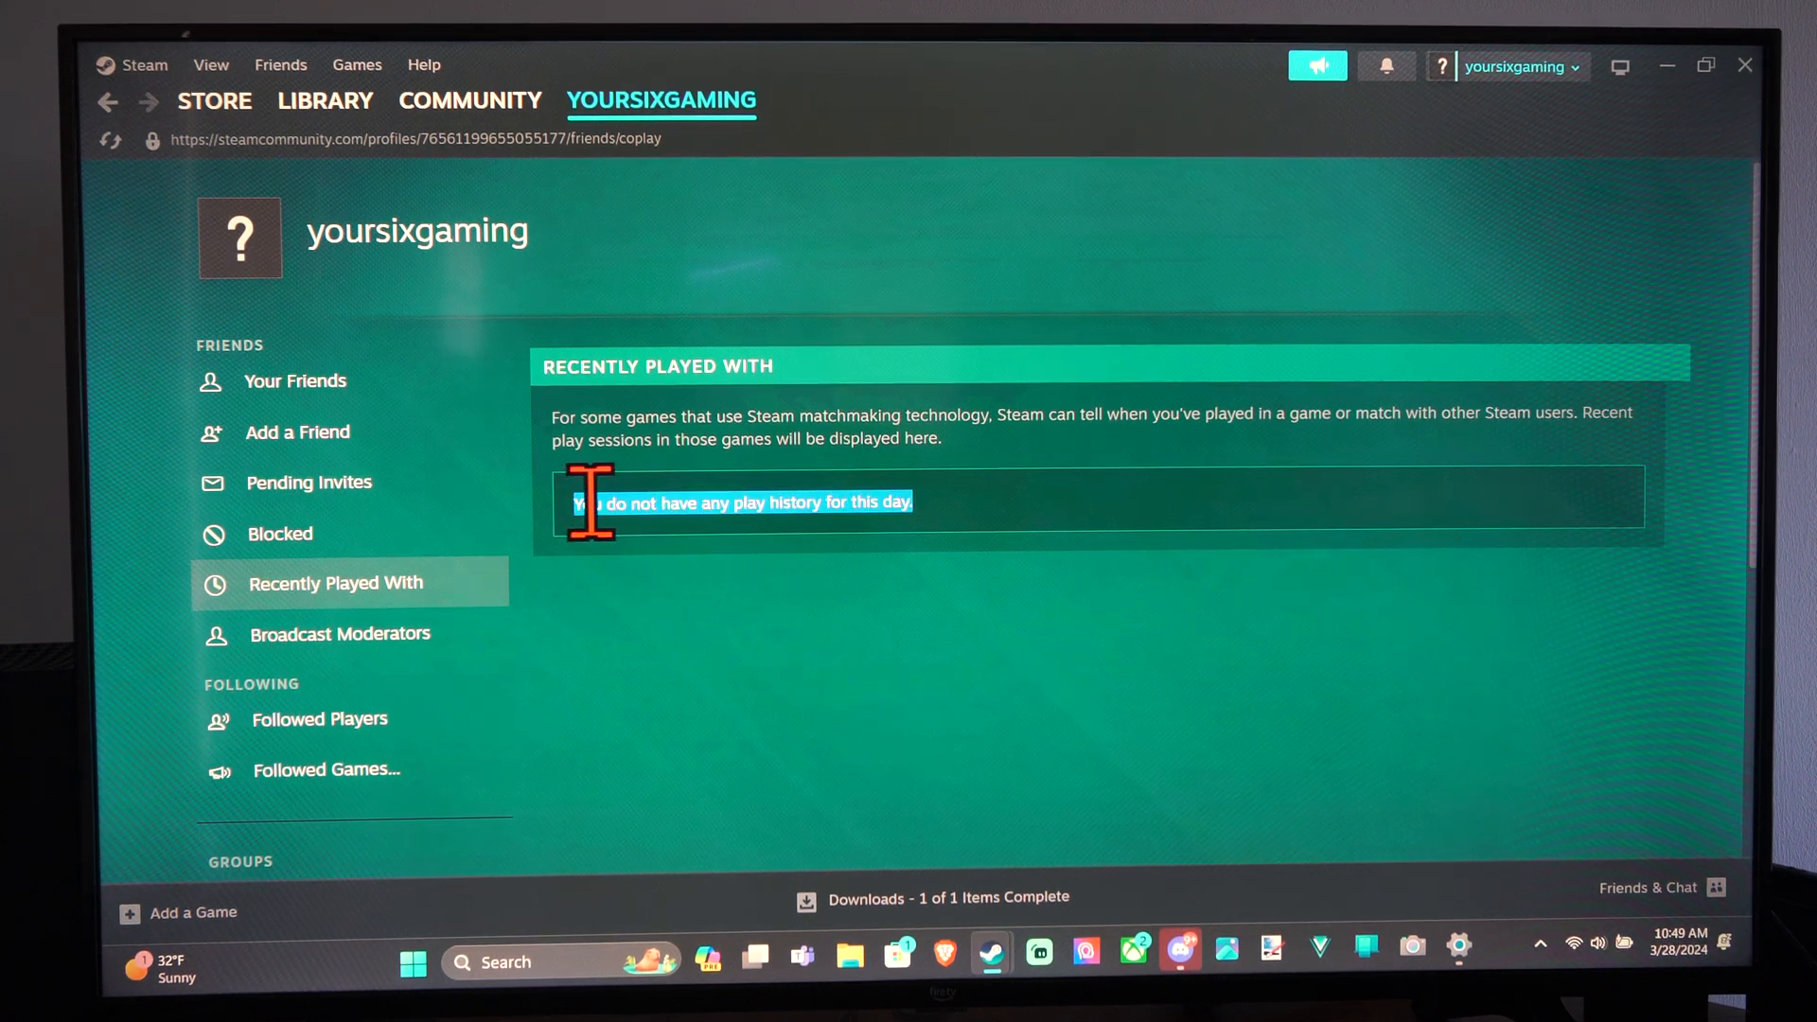
{"action": "mouse_move", "coordinate": [936, 568]}
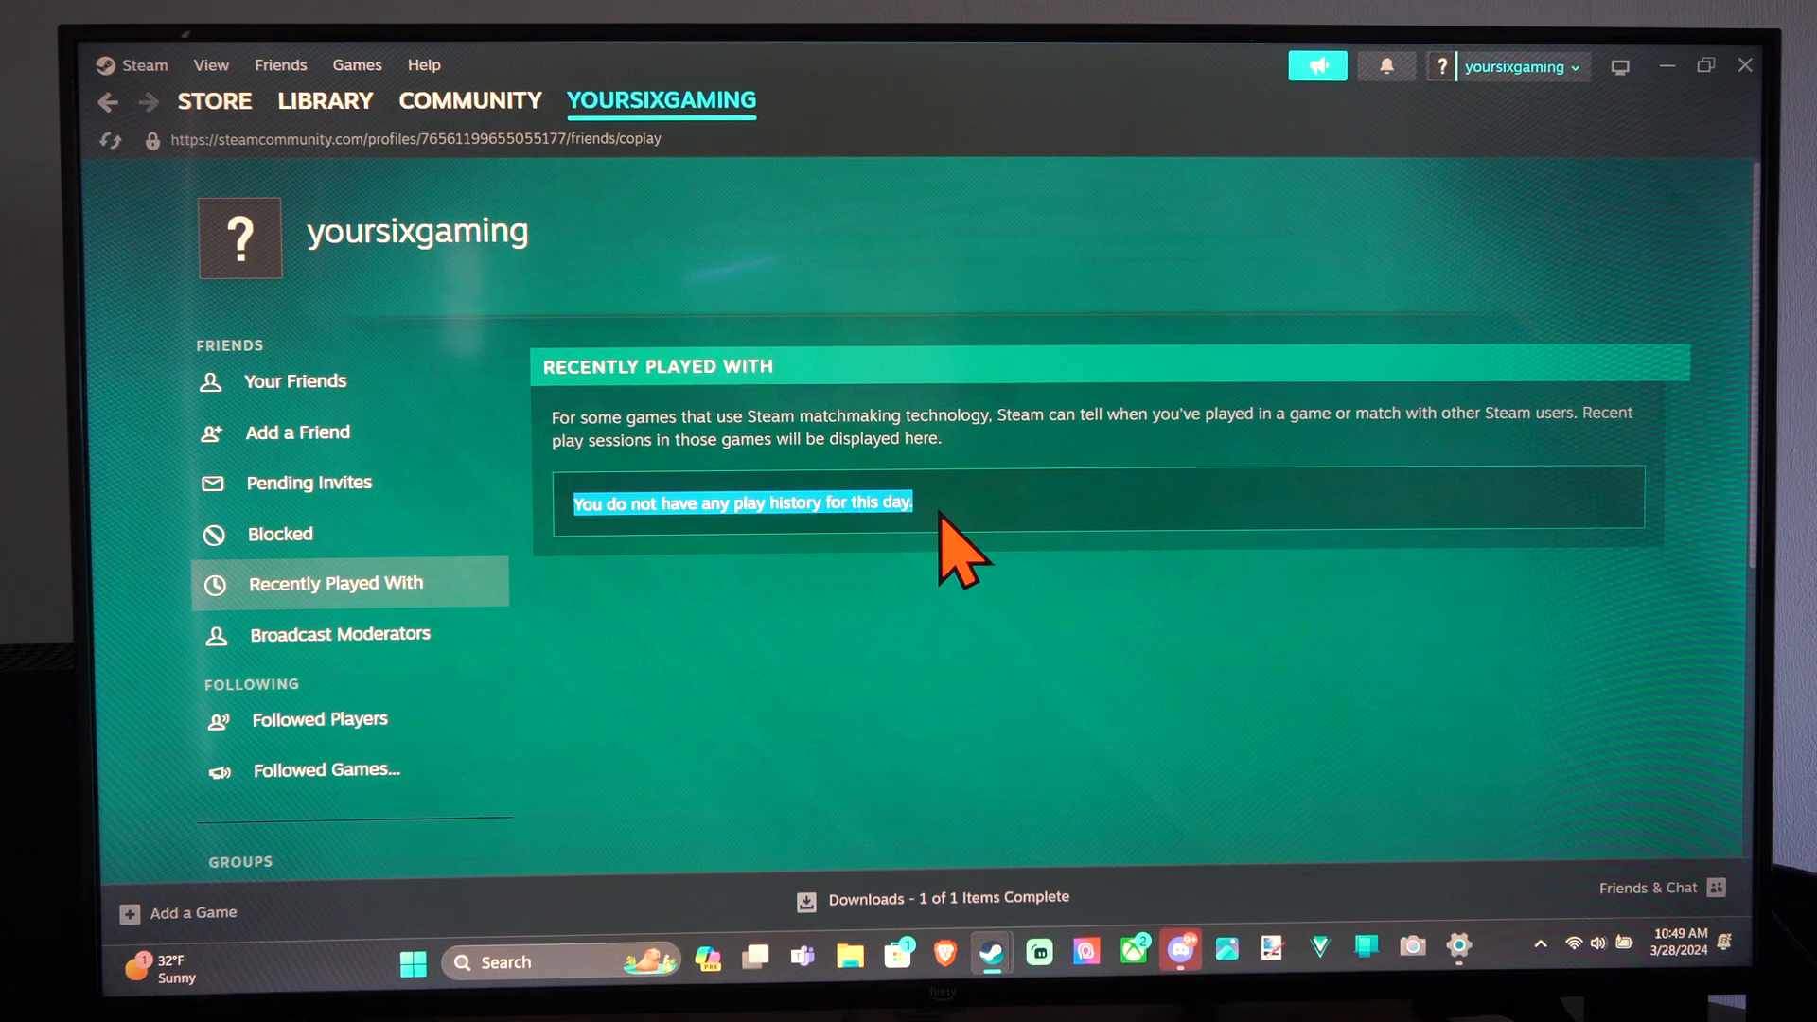
{"action": "mouse_move", "coordinate": [580, 533]}
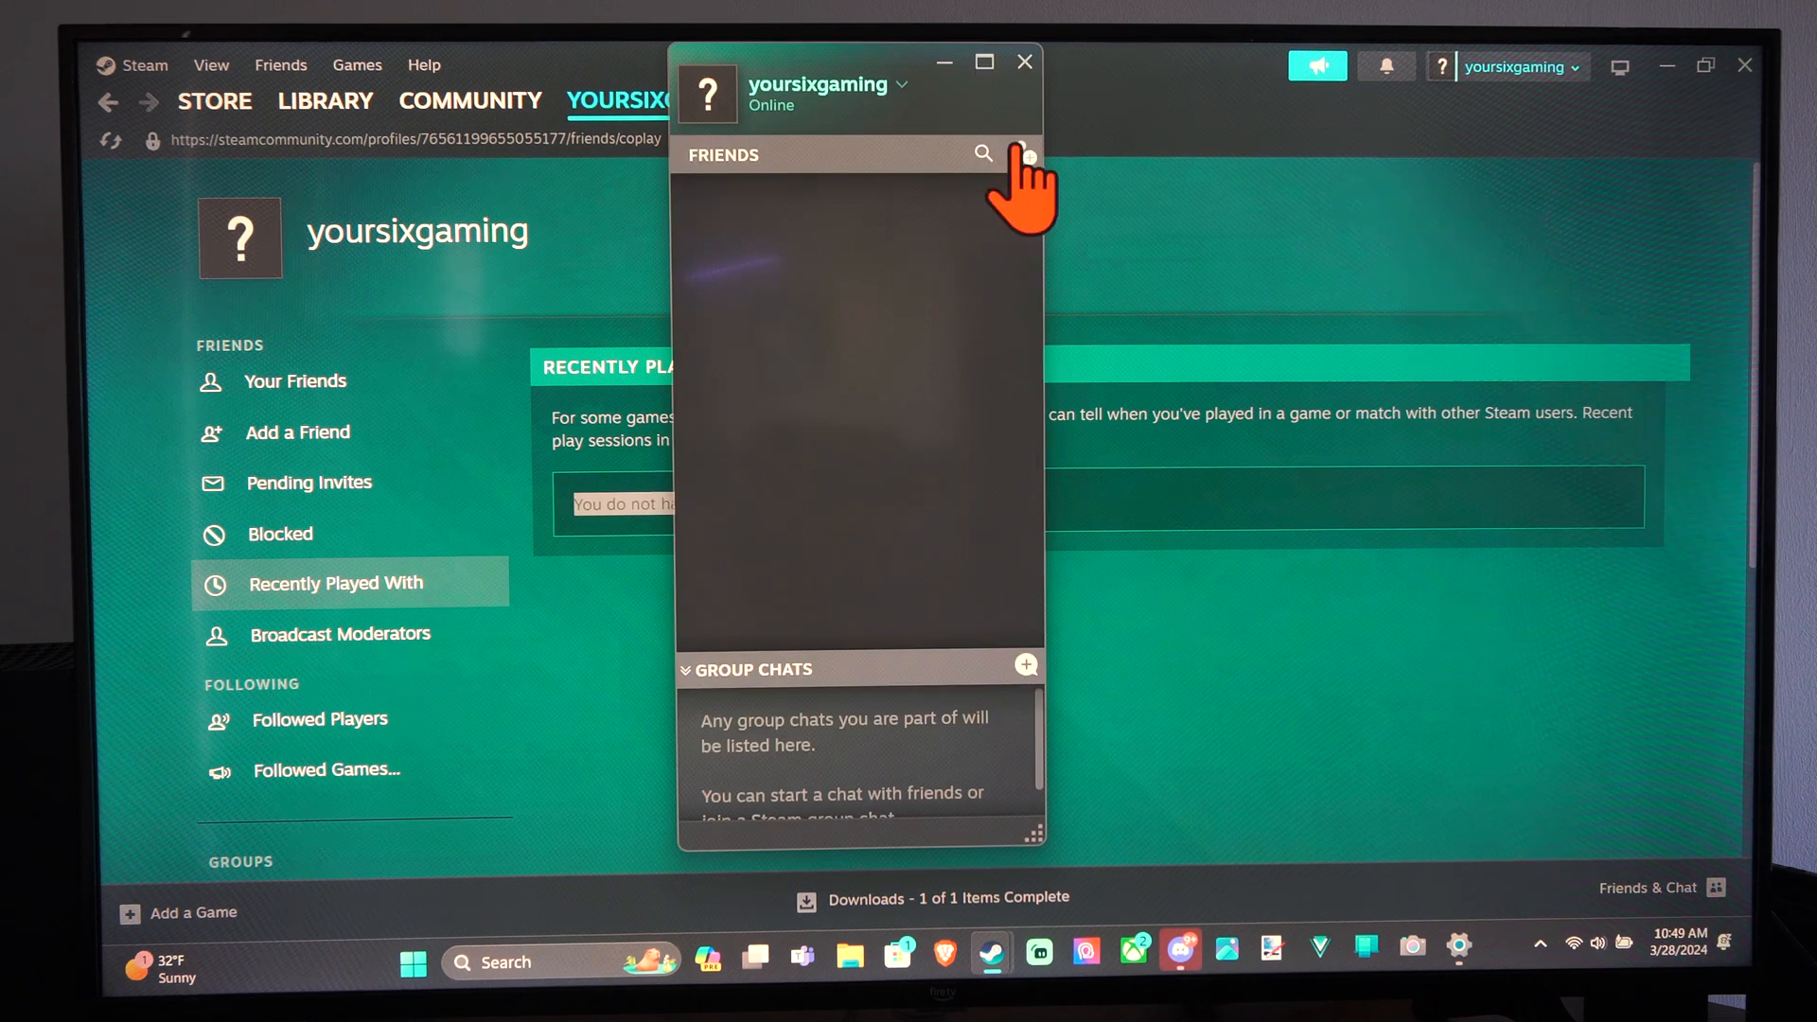
Close the Friends & Chat window and highlight the no-play-history message.
{"action": "left_click", "coordinate": [1023, 62]}
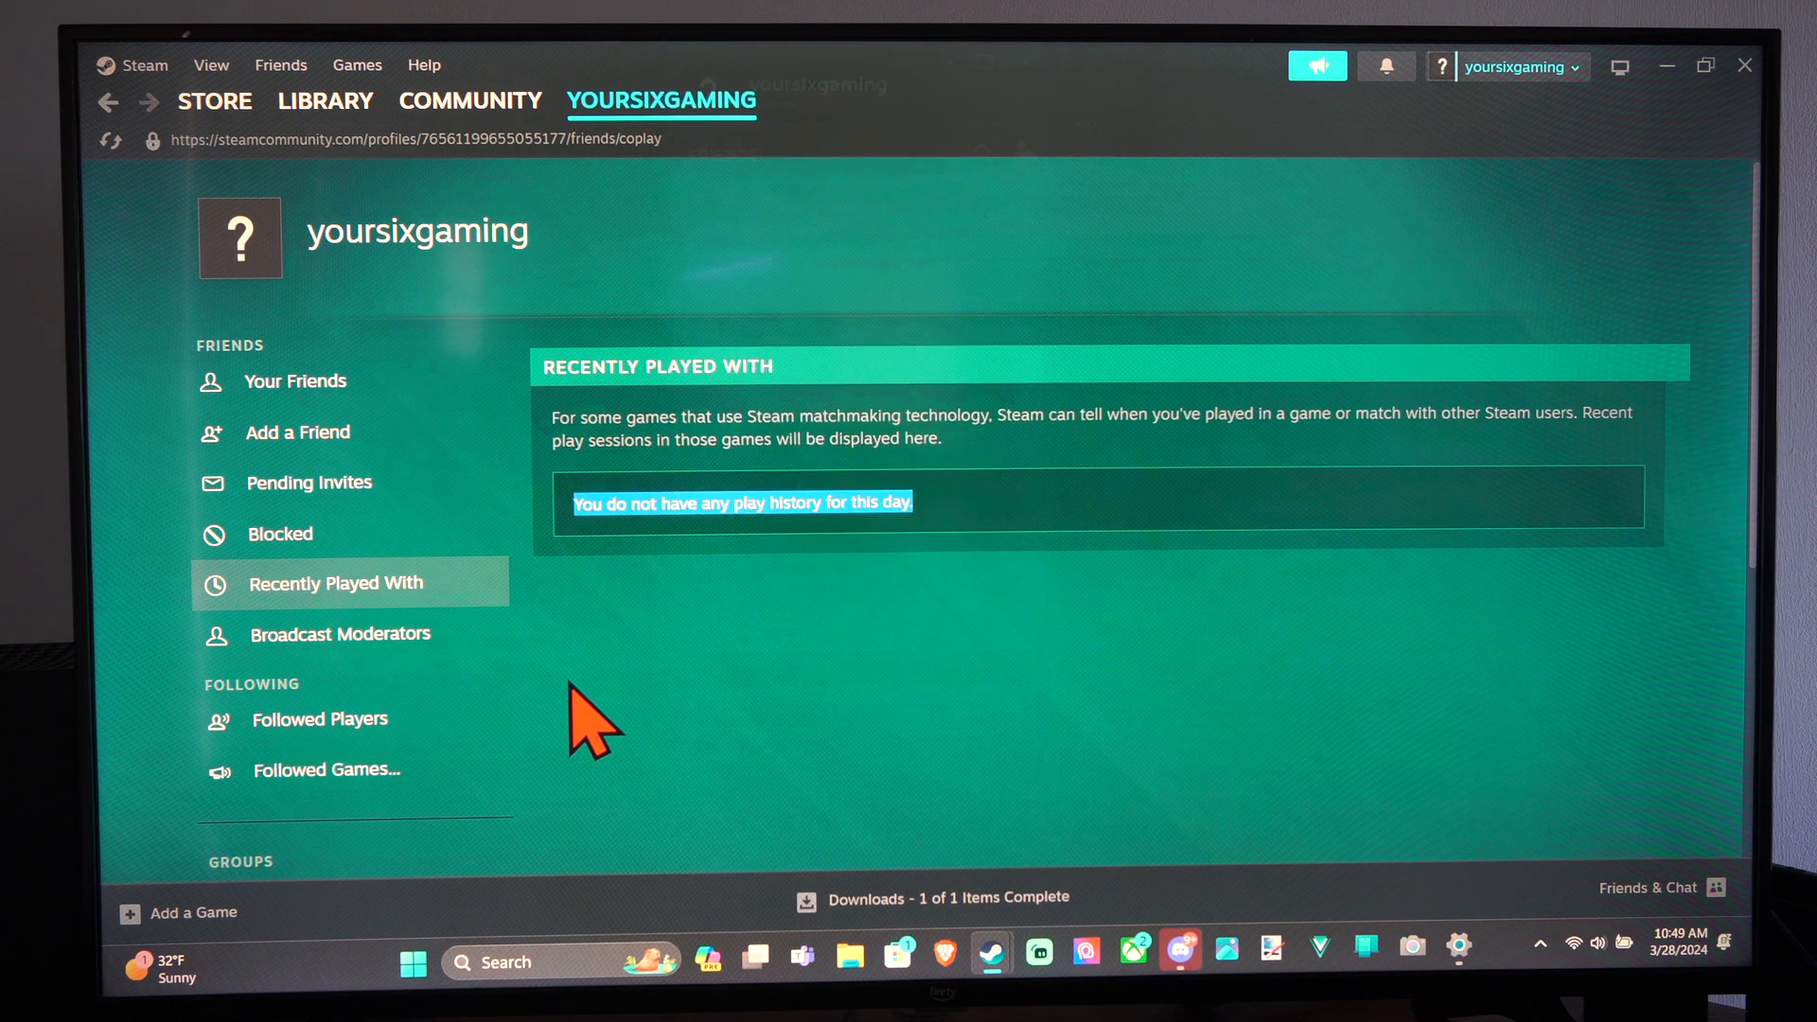
{"action": "mouse_move", "coordinate": [631, 678]}
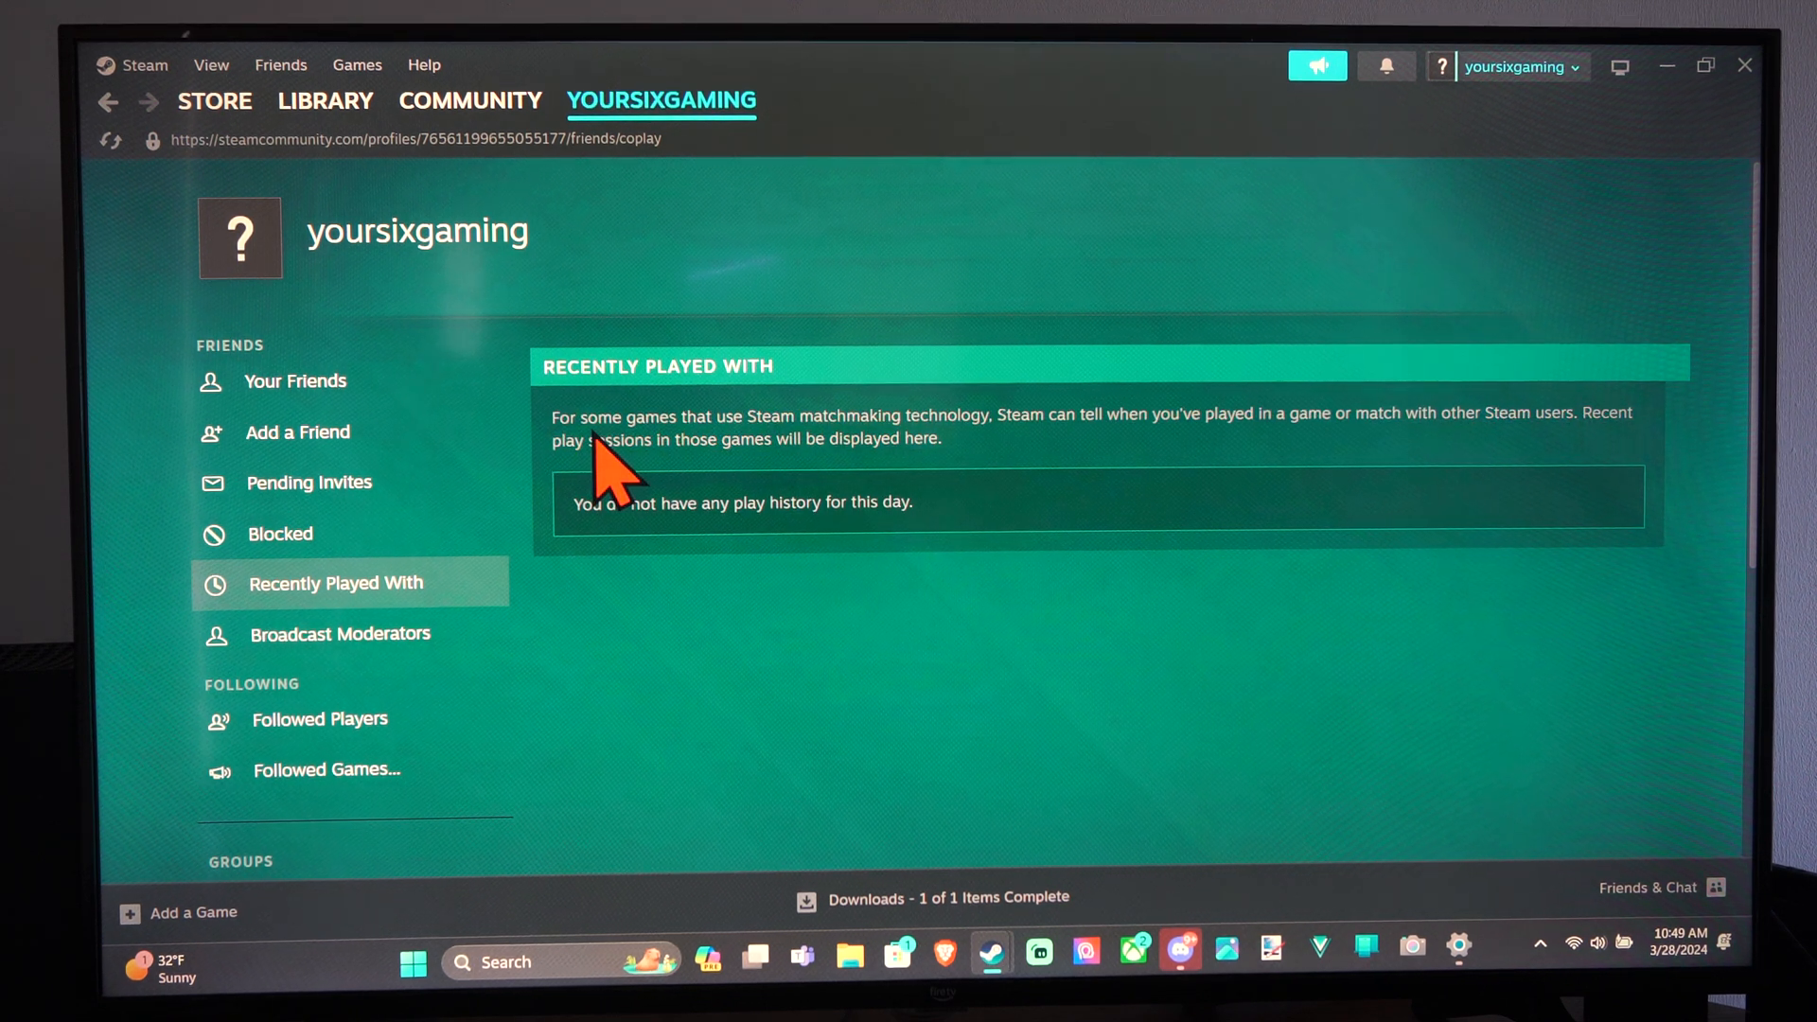
{"action": "left_click_drag", "start_coordinate": [556, 413], "coordinate": [941, 438]}
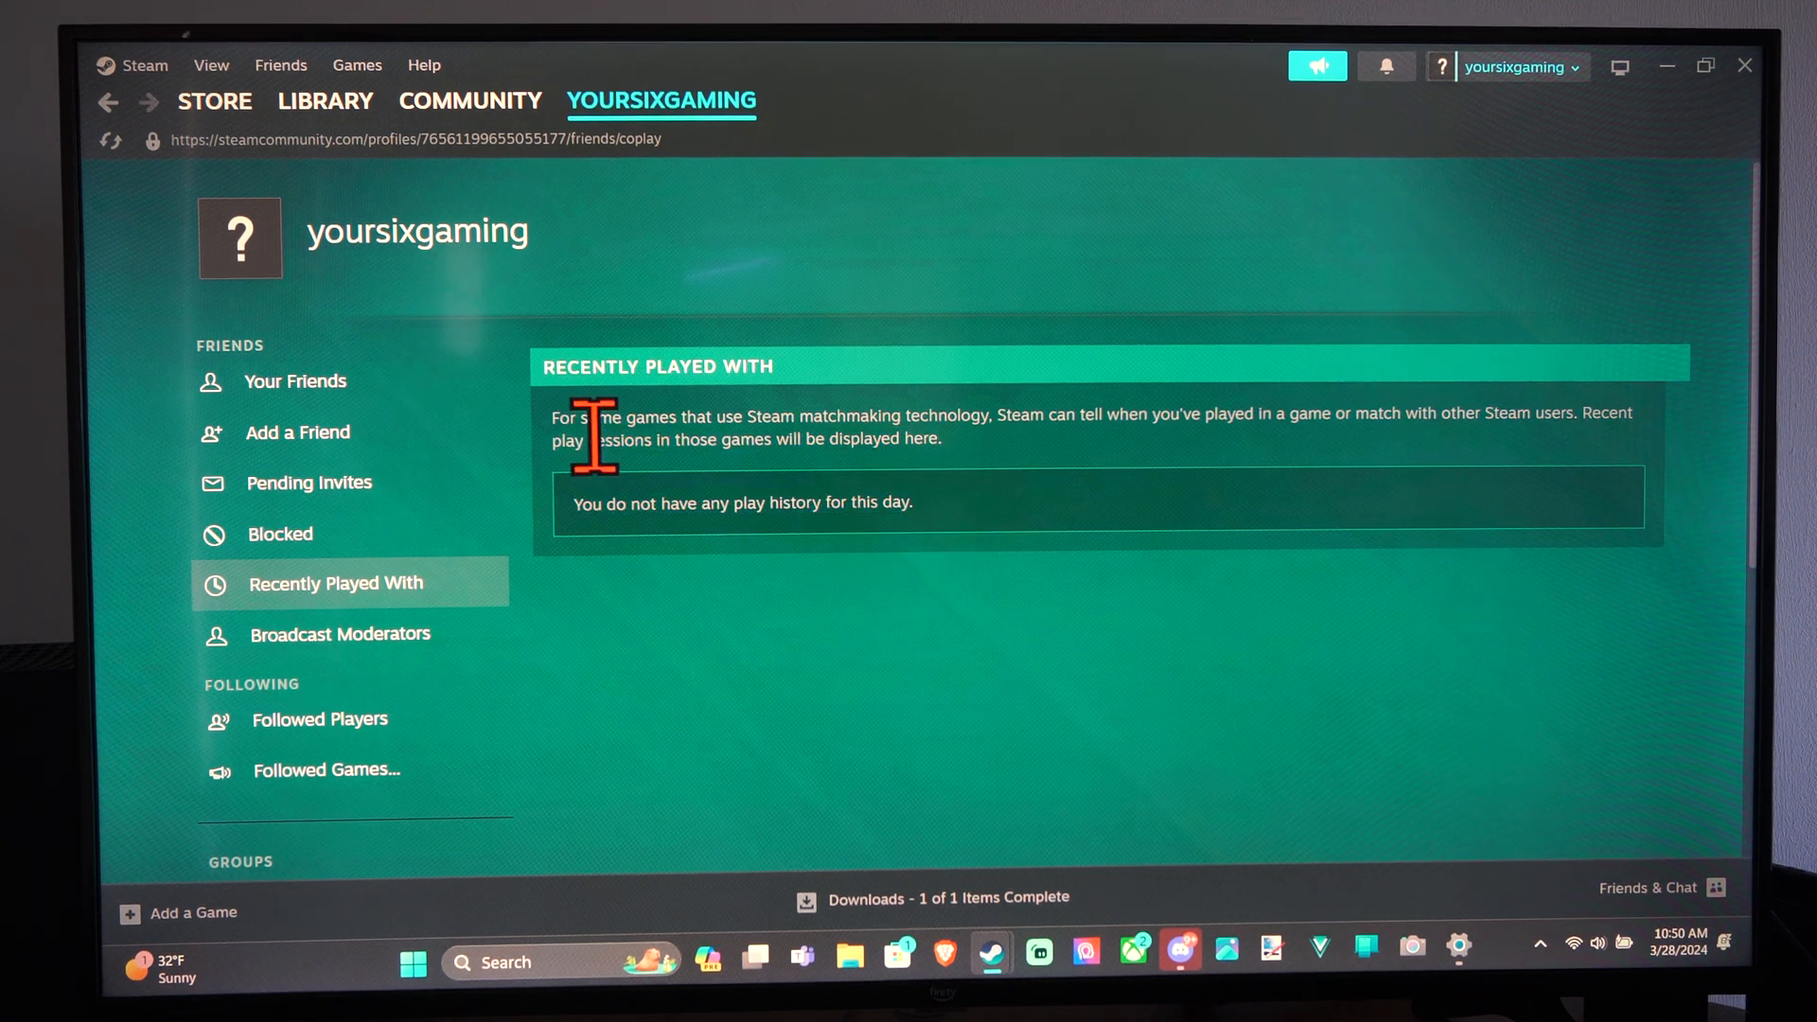
{"action": "mouse_move", "coordinate": [340, 634]}
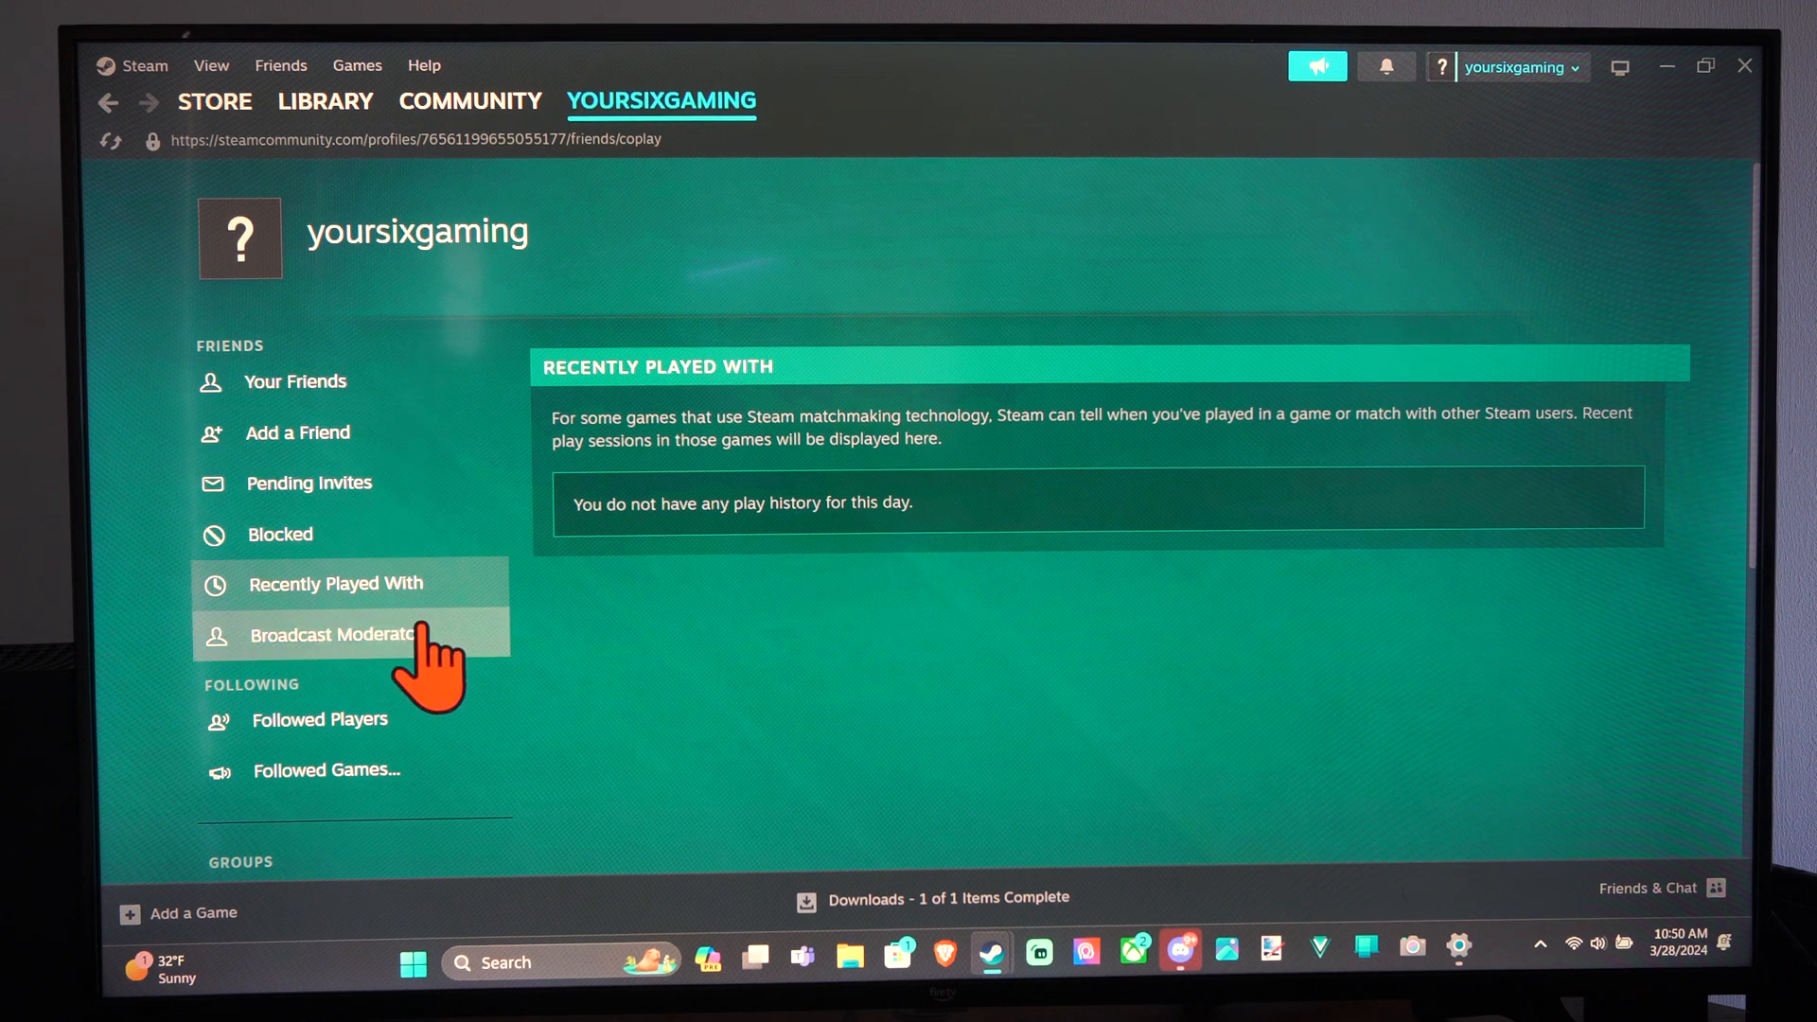
Browse Broadcast Moderators, Add a Friend and Your Friends, then land on Friend Activity home.
{"action": "left_click", "coordinate": [336, 634]}
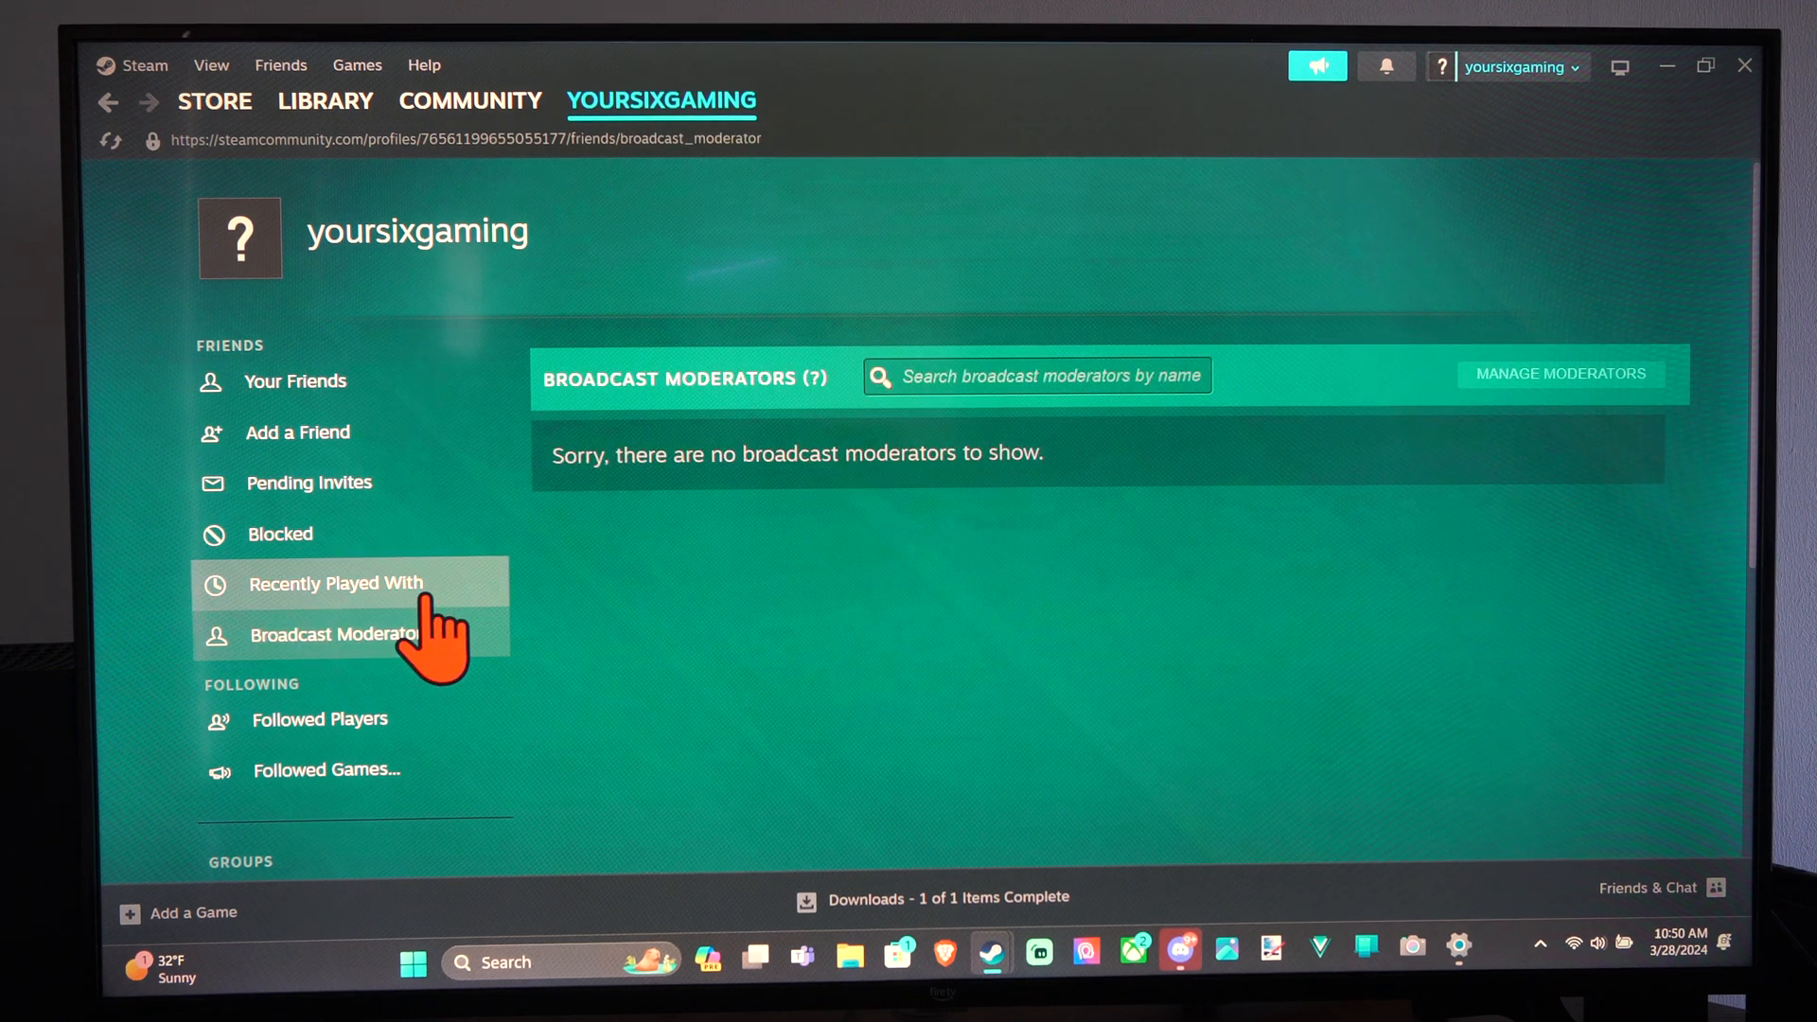
{"action": "left_click", "coordinate": [350, 583]}
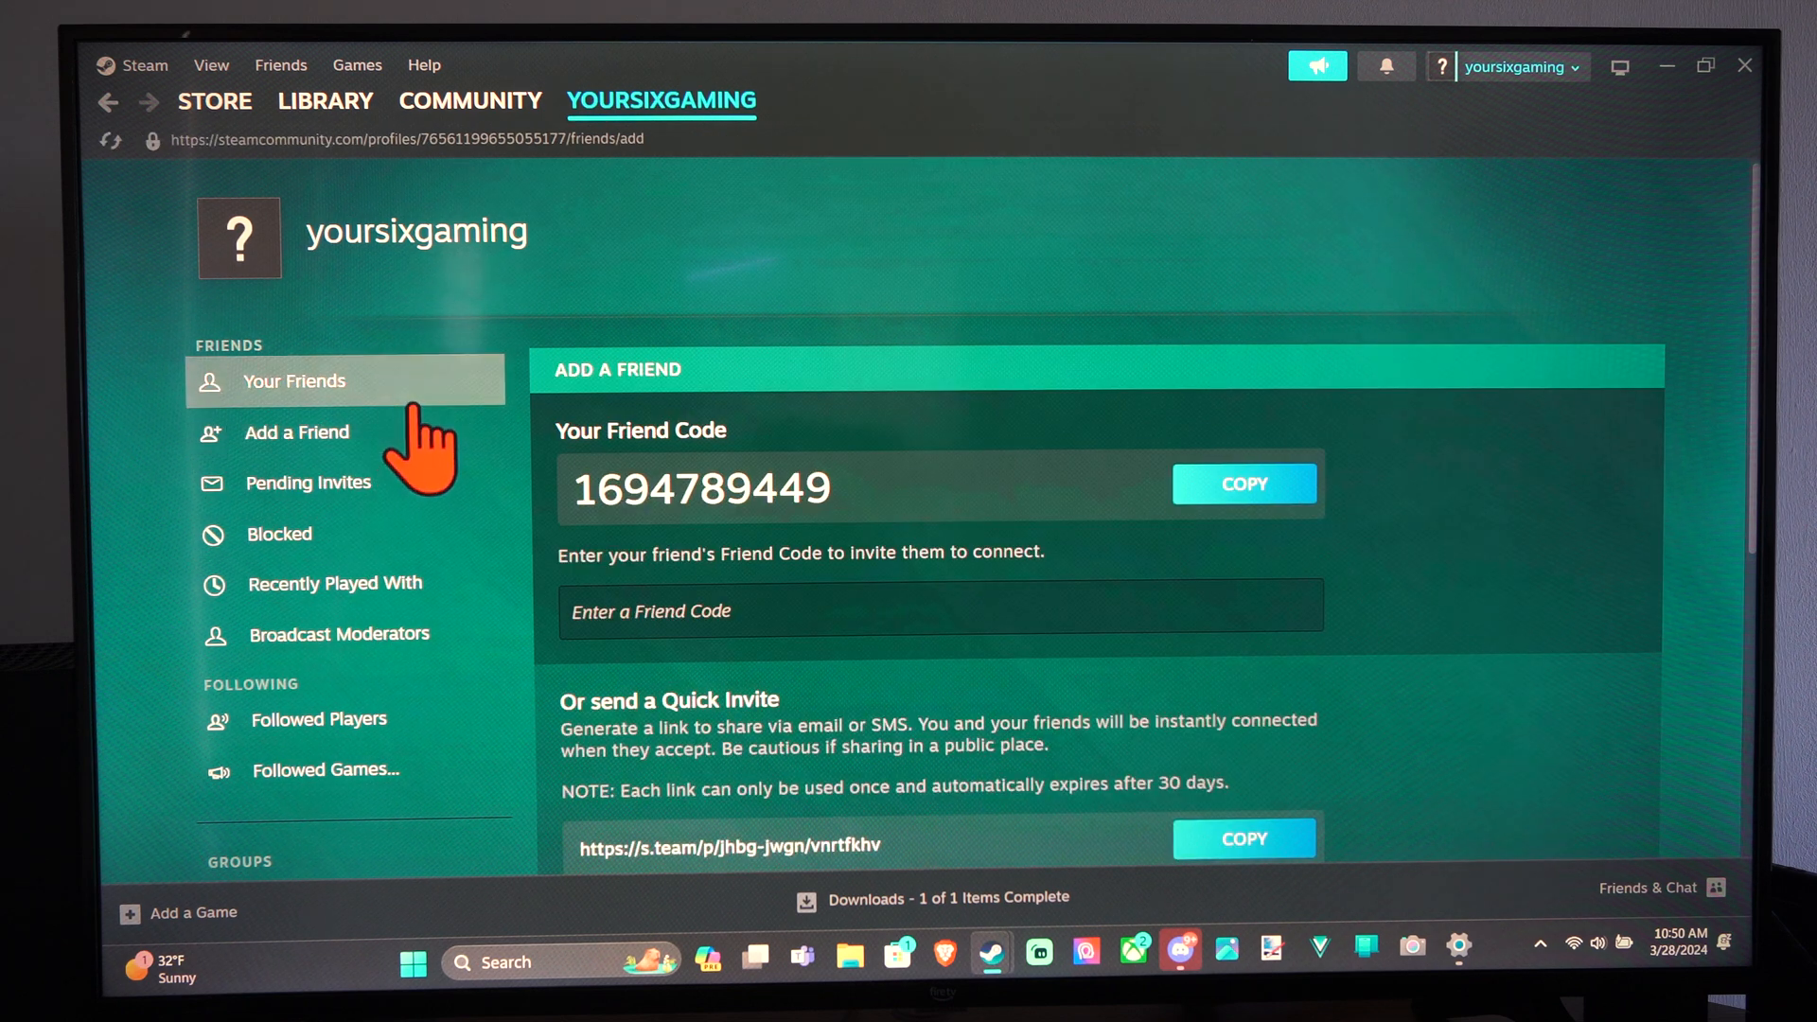
{"action": "left_click", "coordinate": [294, 381]}
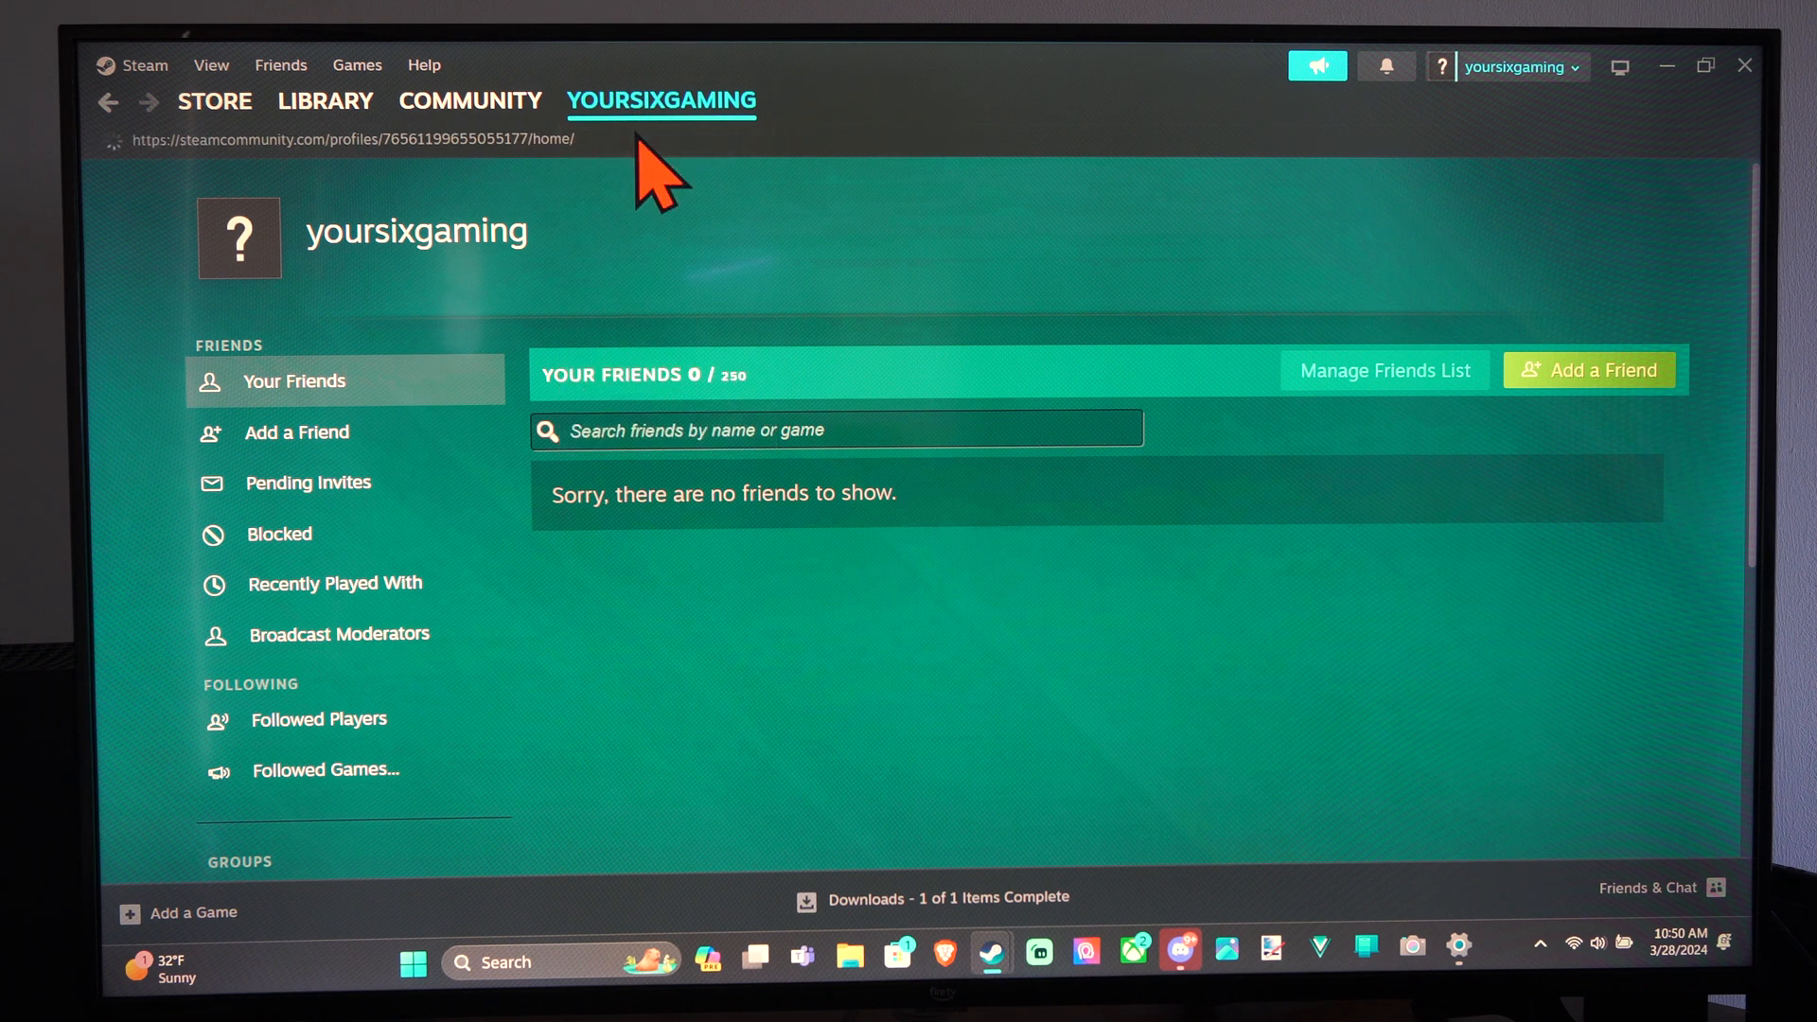
{"action": "left_click", "coordinate": [661, 102]}
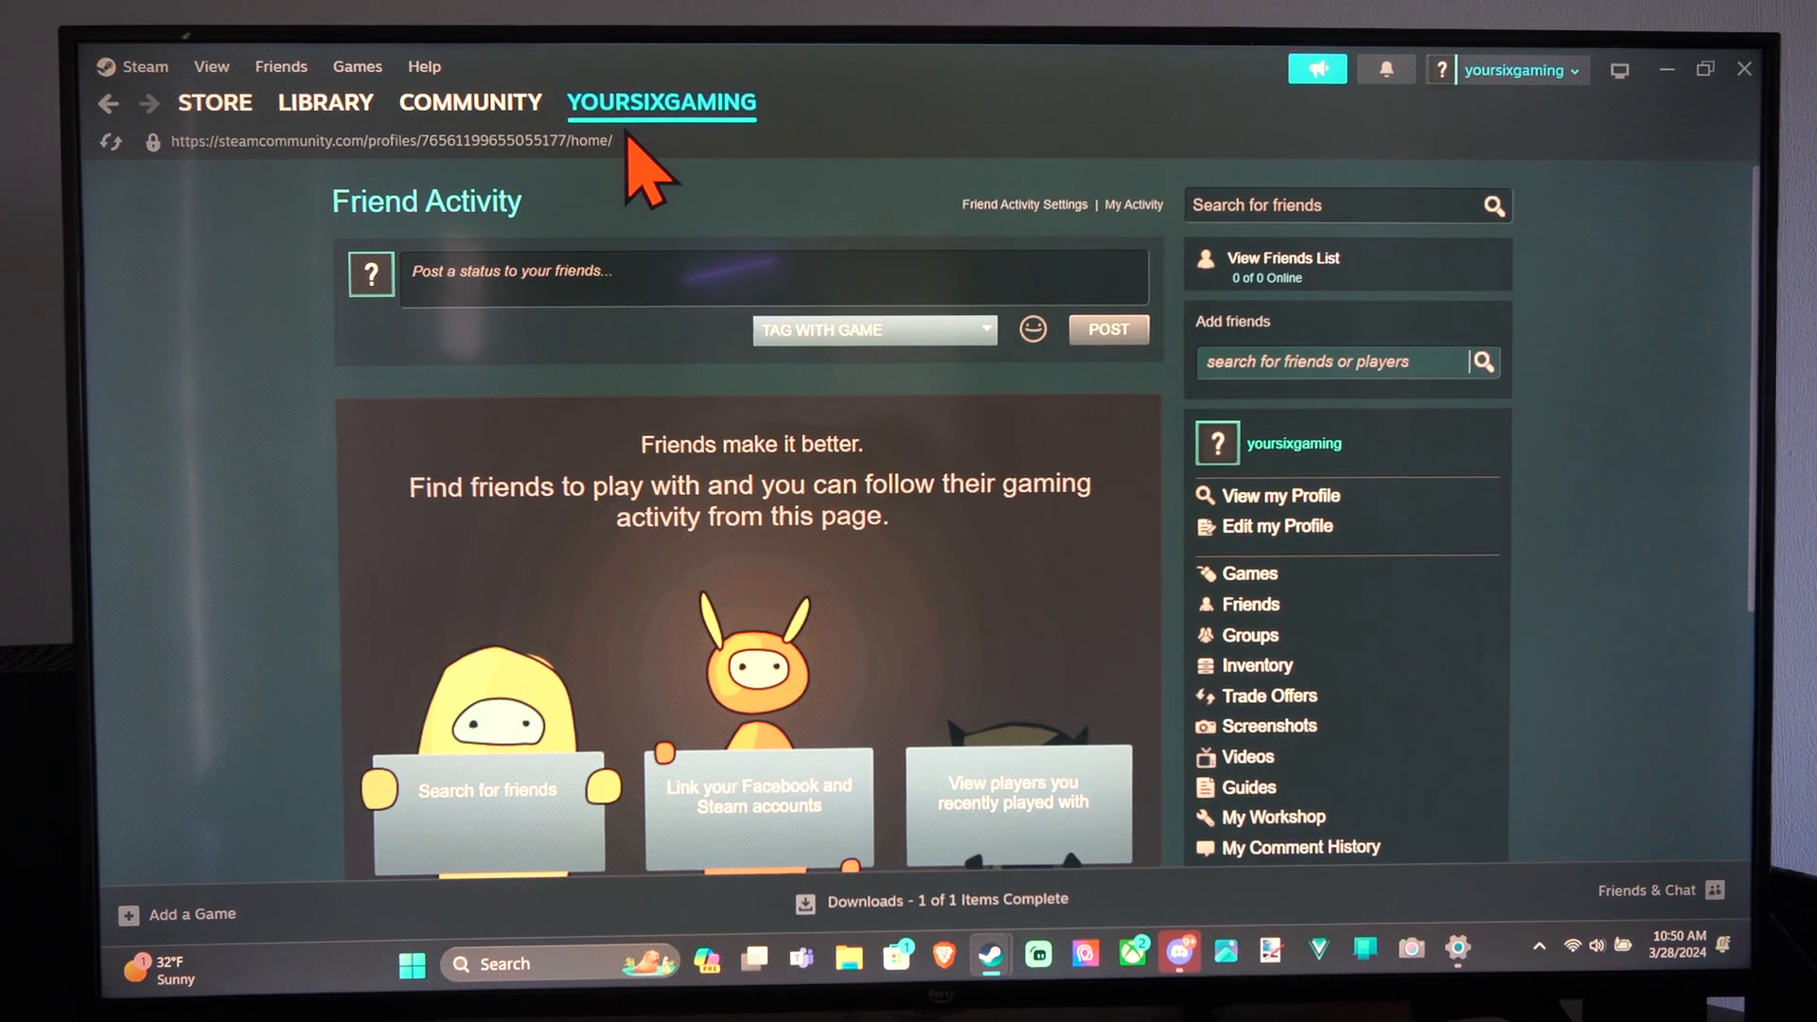